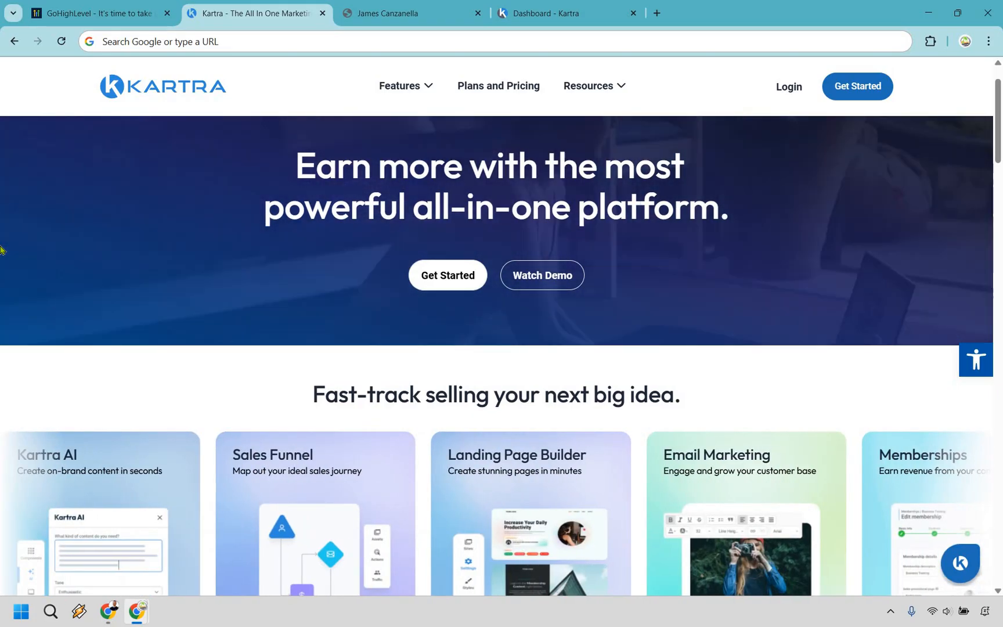
Step: Alternate between the GoHighLevel and Kartra homepage tabs to compare the two sites
left_click(93, 13)
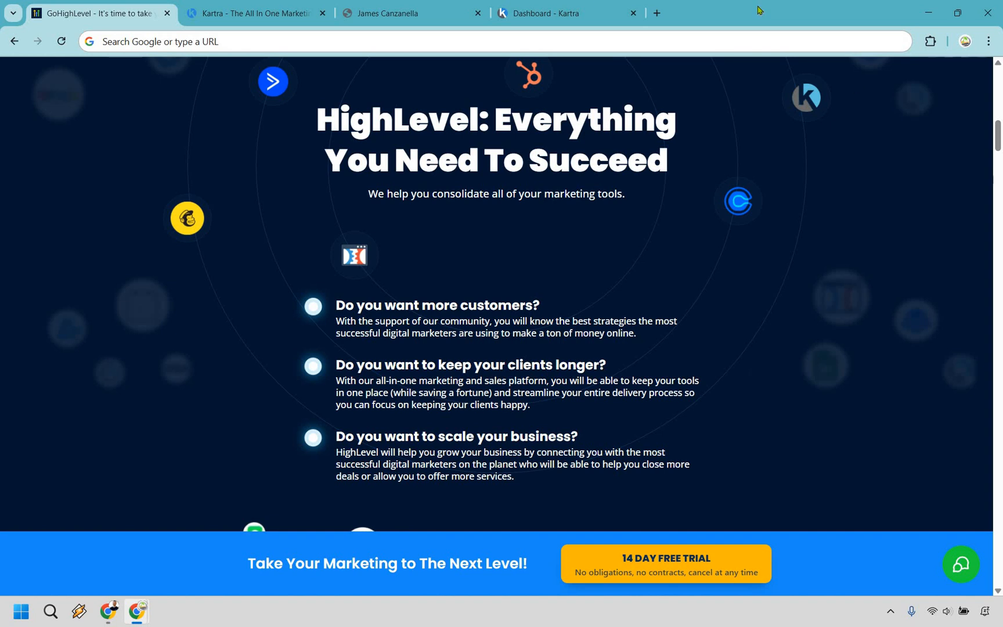
left_click(256, 13)
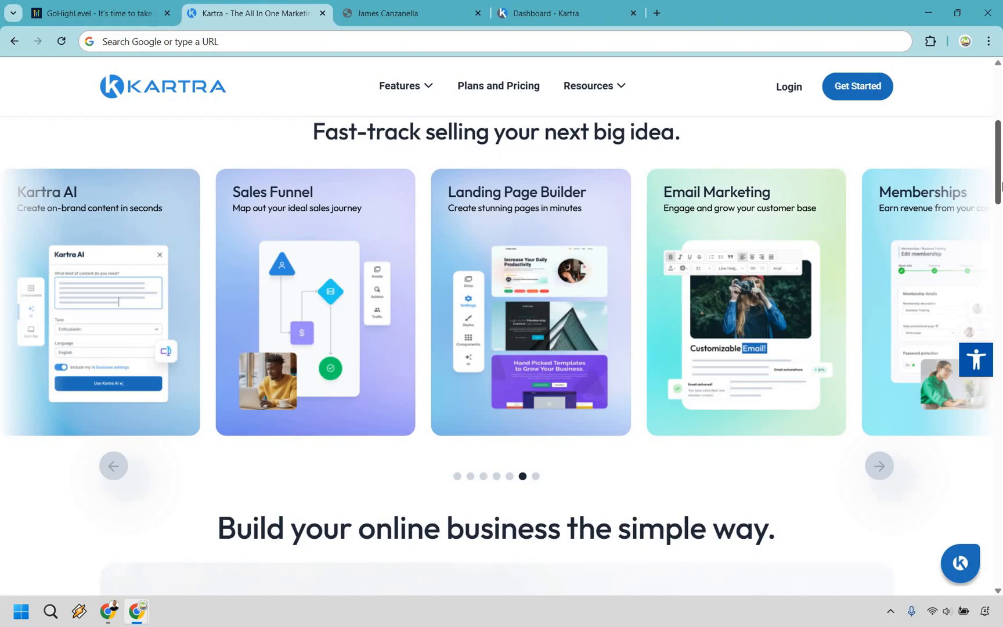
left_click(93, 13)
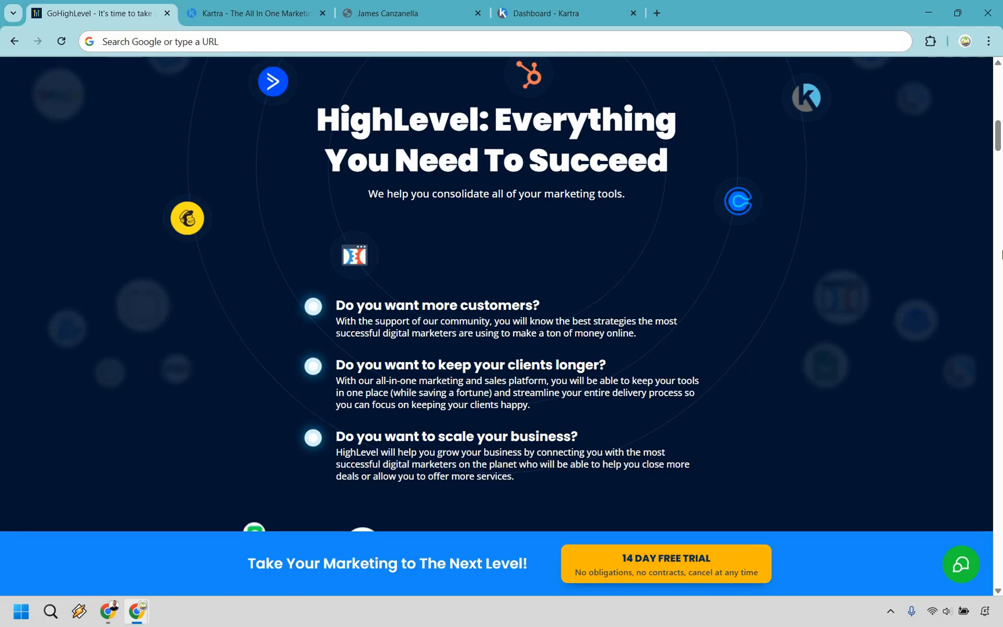
left_click(255, 14)
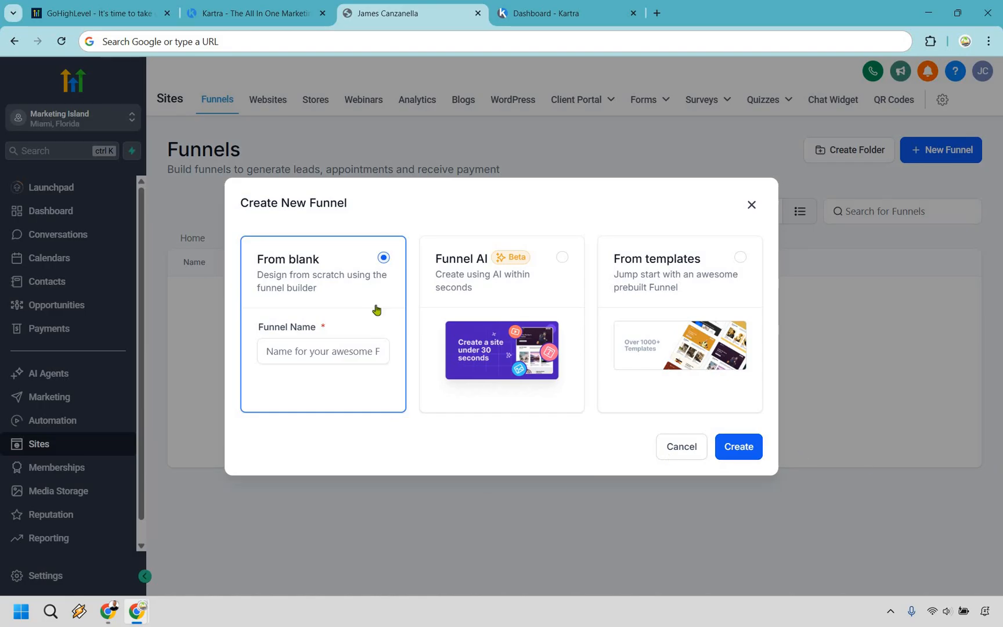
mouse_move(663, 265)
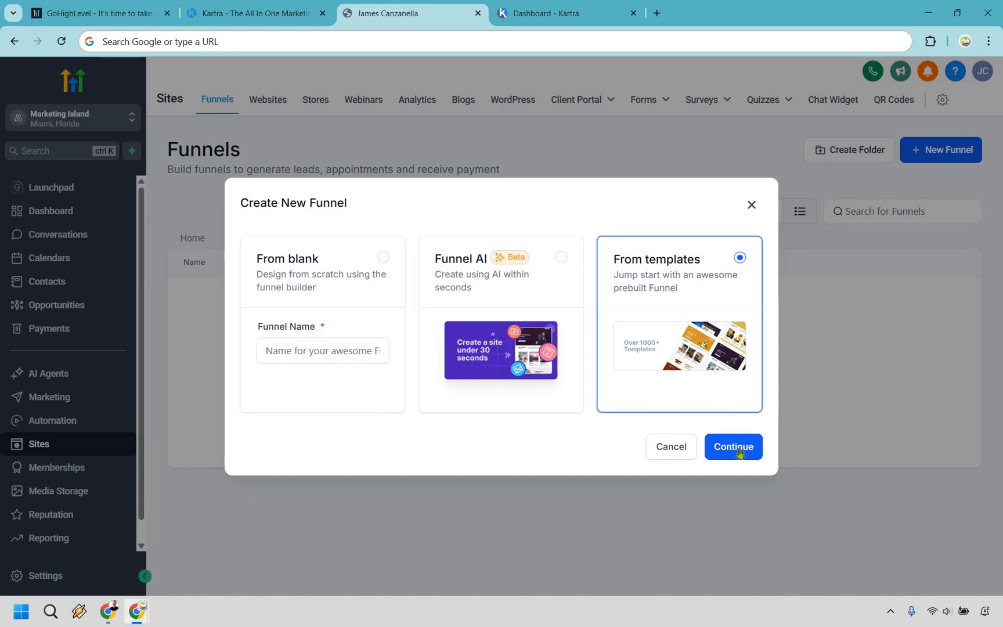
Step: Continue from the templates route to open the funnel Template Library
left_click(734, 447)
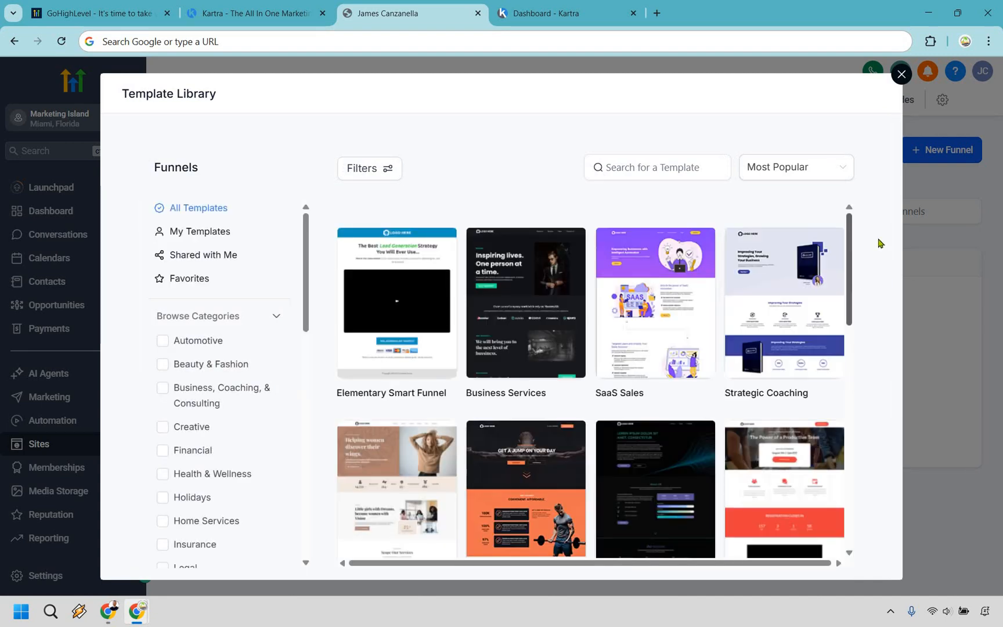
mouse_move(826, 174)
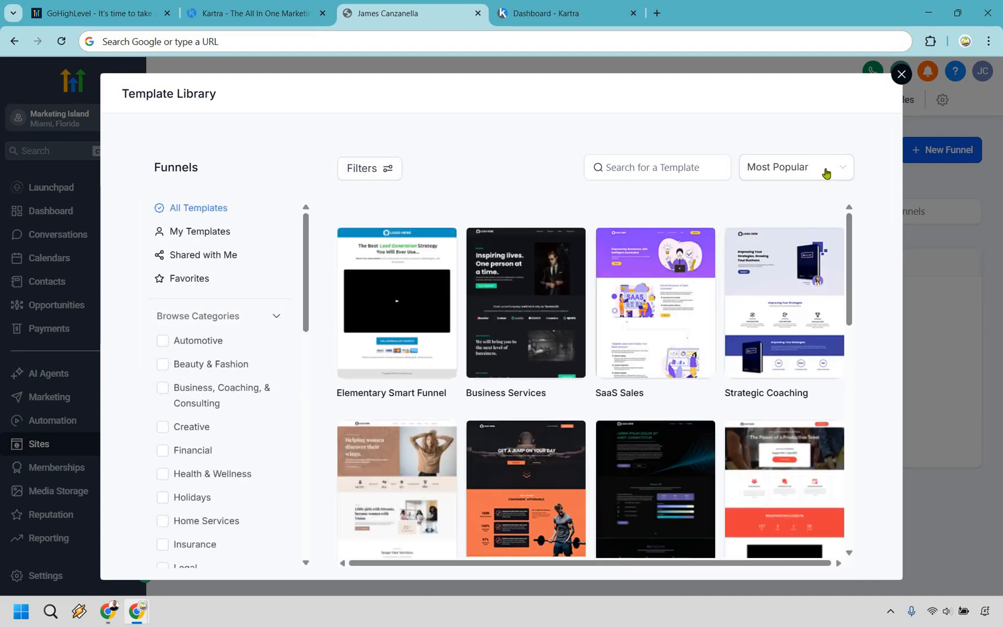
Step: Check the Most Popular sort, then open the Elementary Smart Funnel template details
left_click(796, 167)
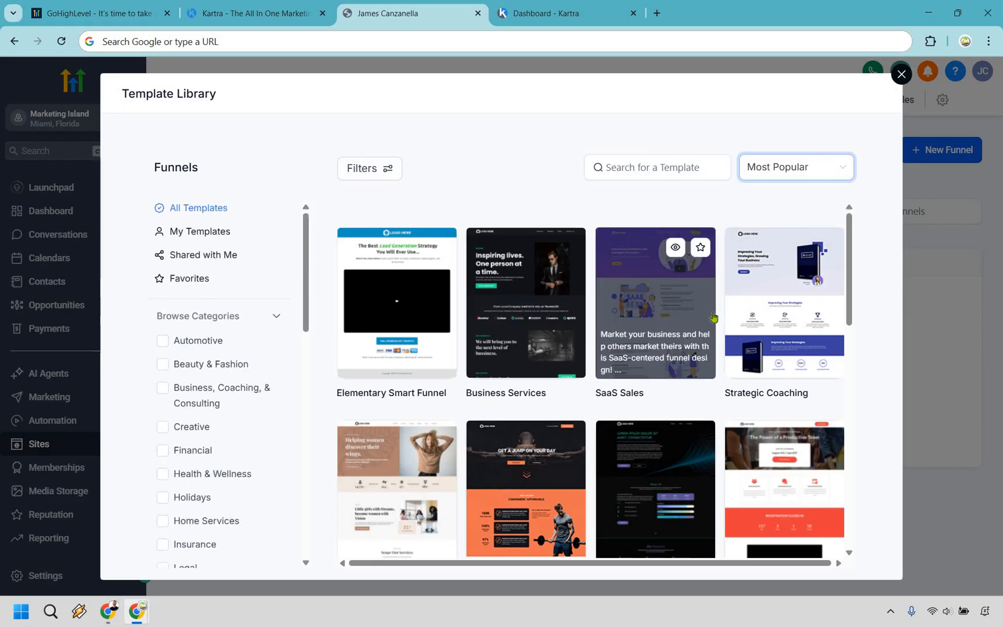
scroll("down", 3)
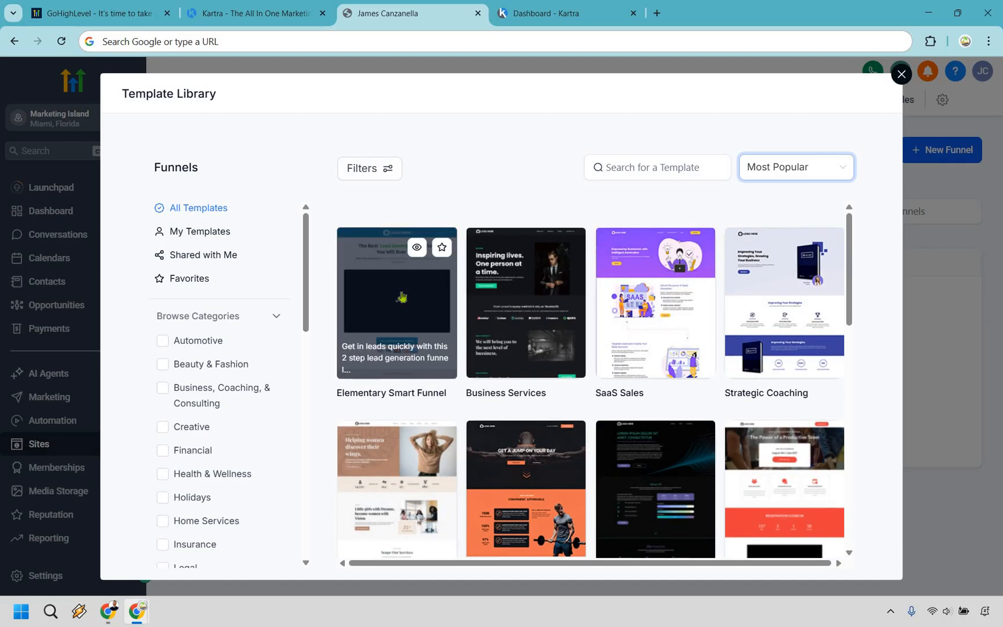
left_click(401, 298)
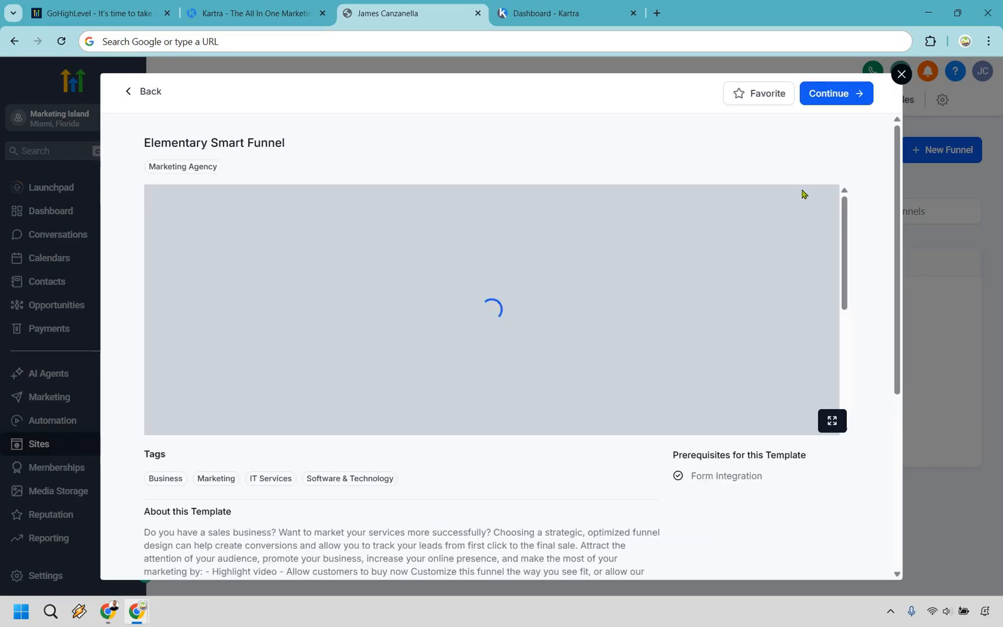
Step: Import the template into the page editor and review the headline and video settings panels
left_click(835, 93)
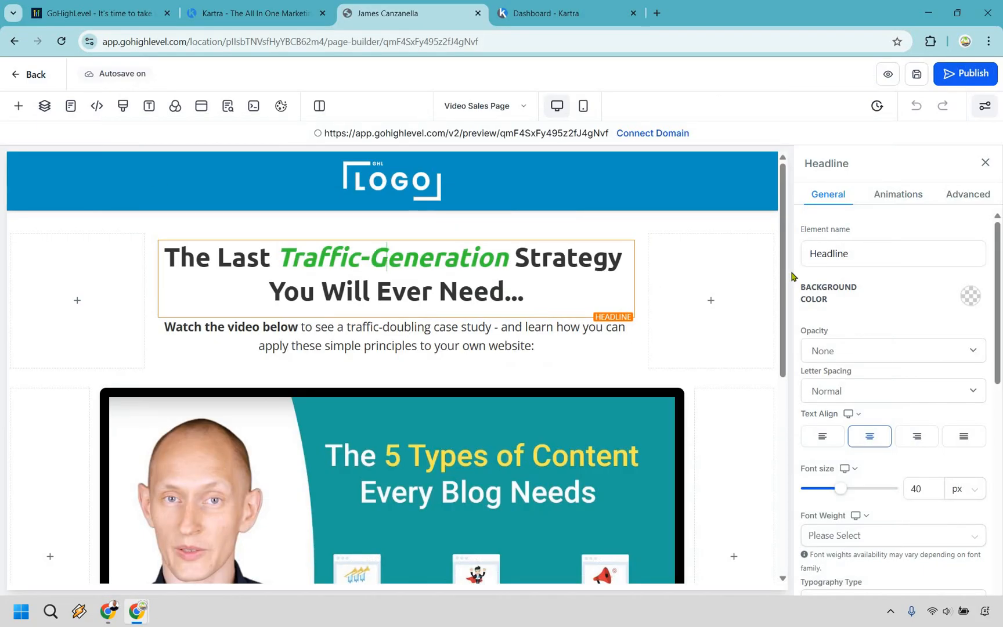
left_click(499, 277)
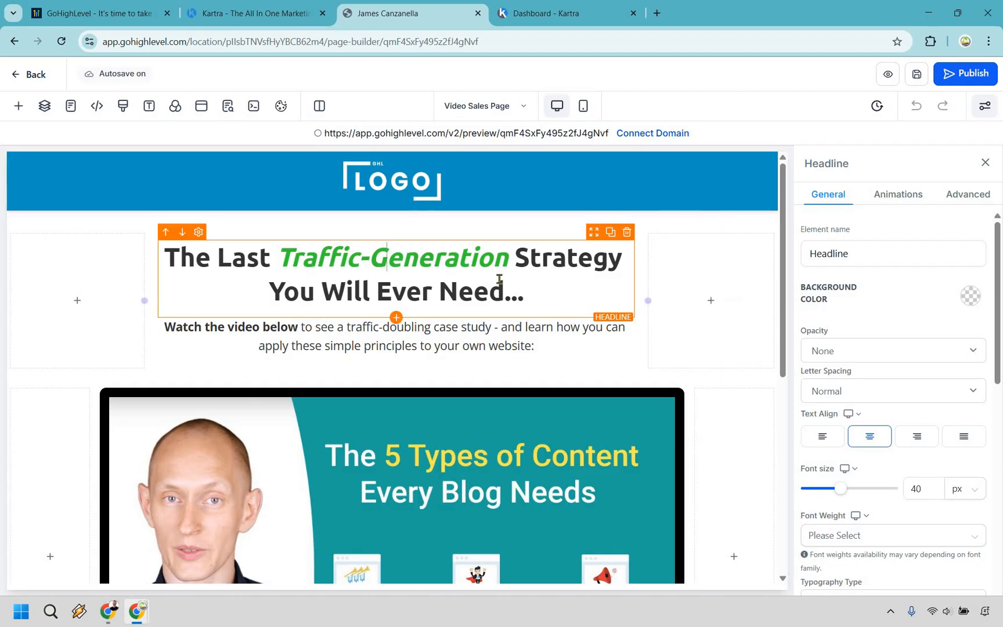
scroll("down", 3)
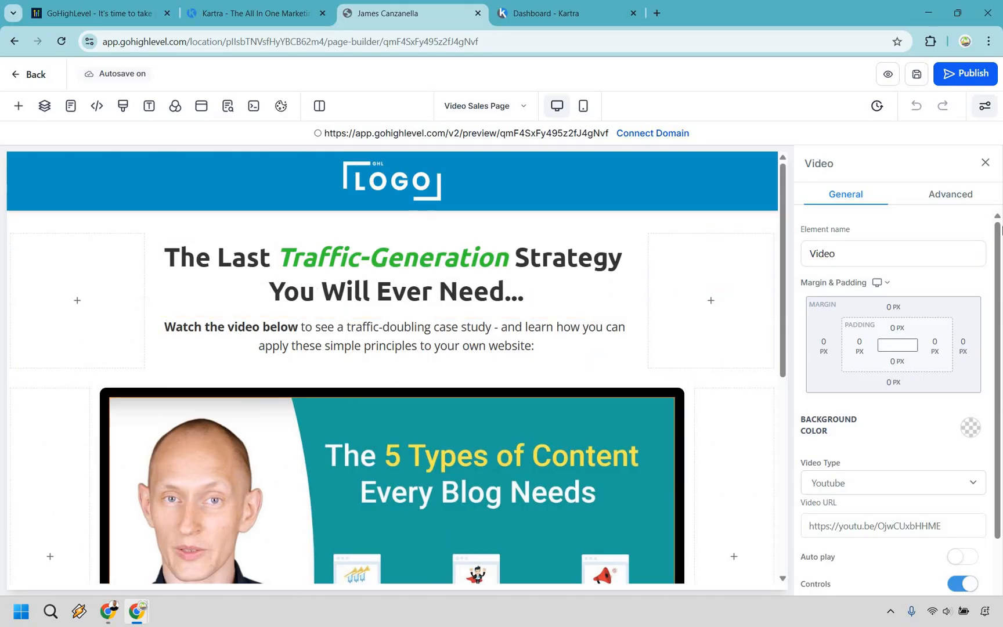
left_click(32, 74)
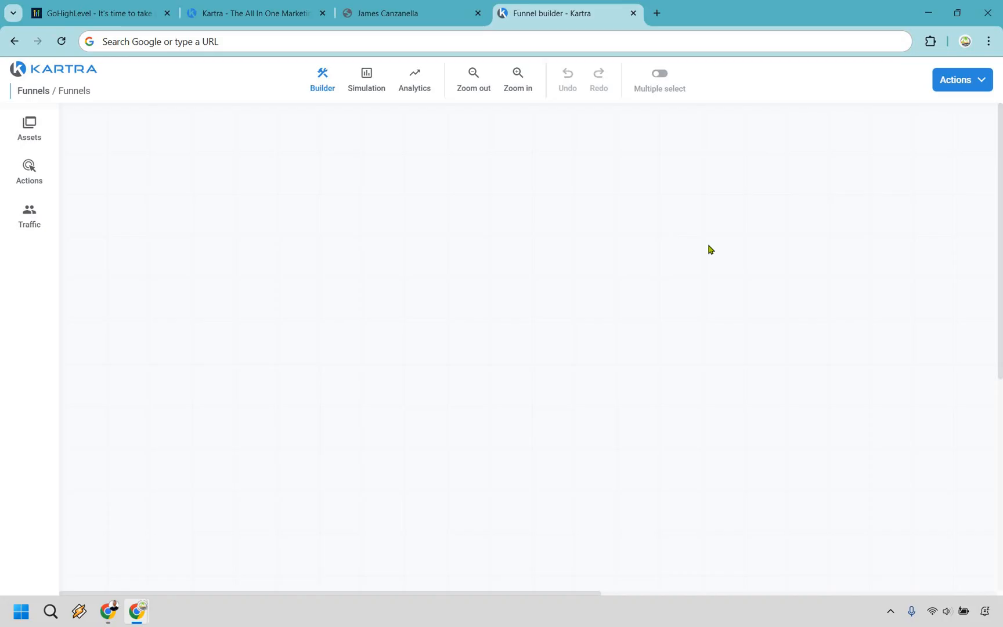
mouse_move(52, 113)
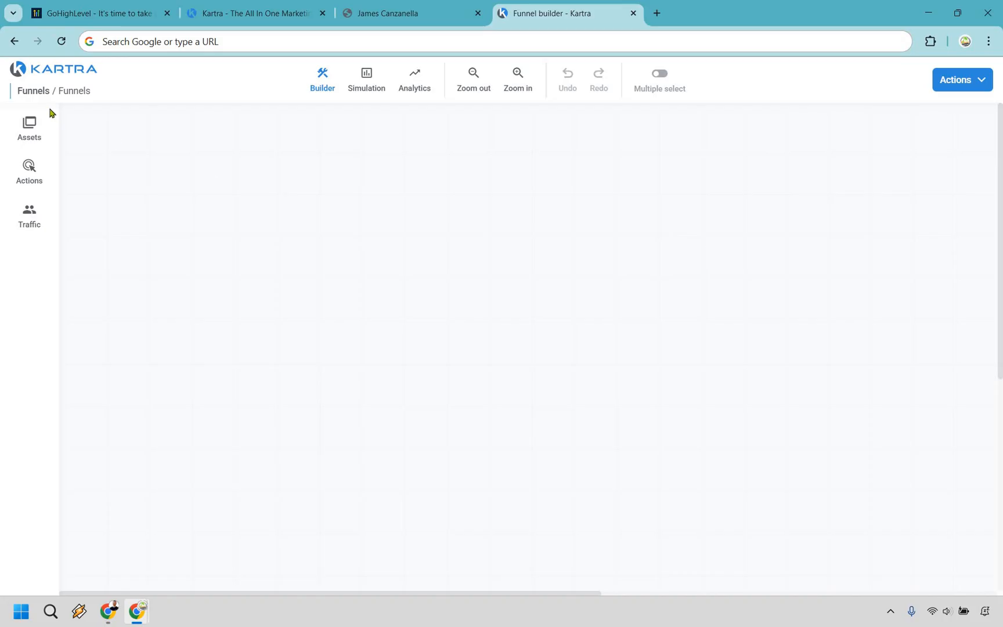
mouse_move(466, 255)
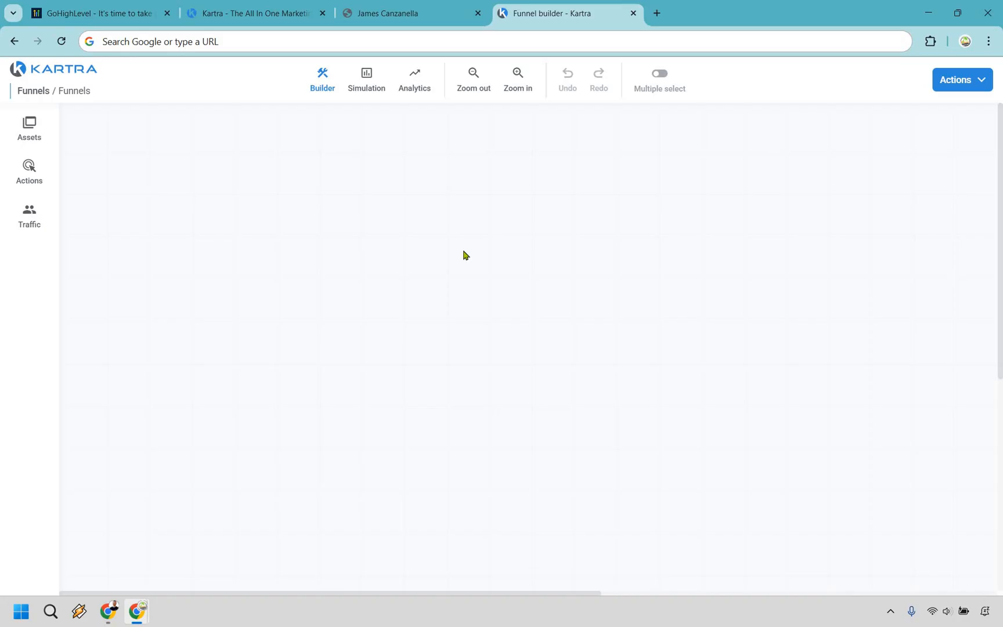
mouse_move(420, 253)
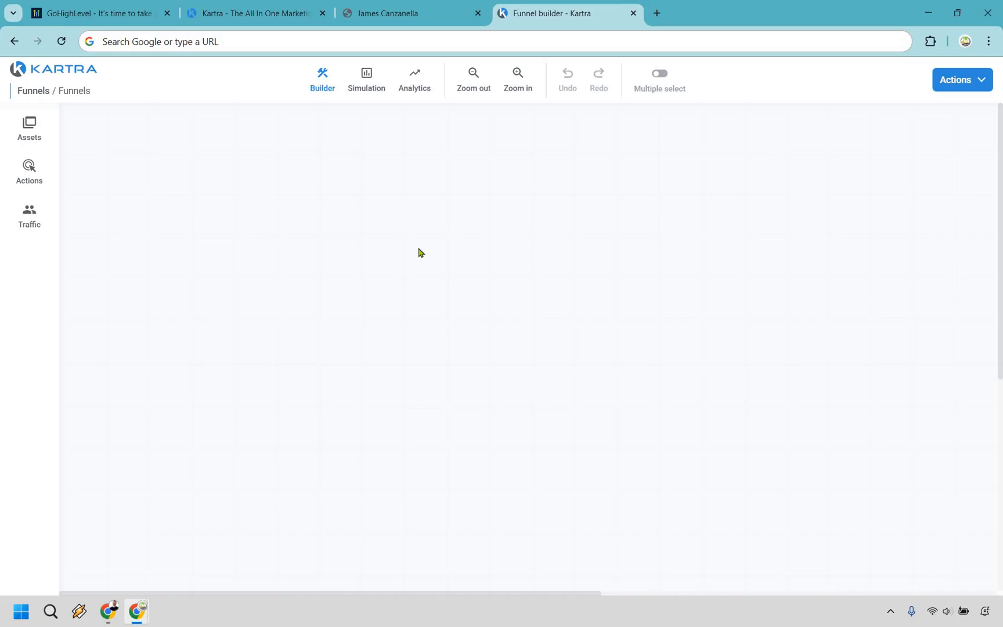
mouse_move(30, 125)
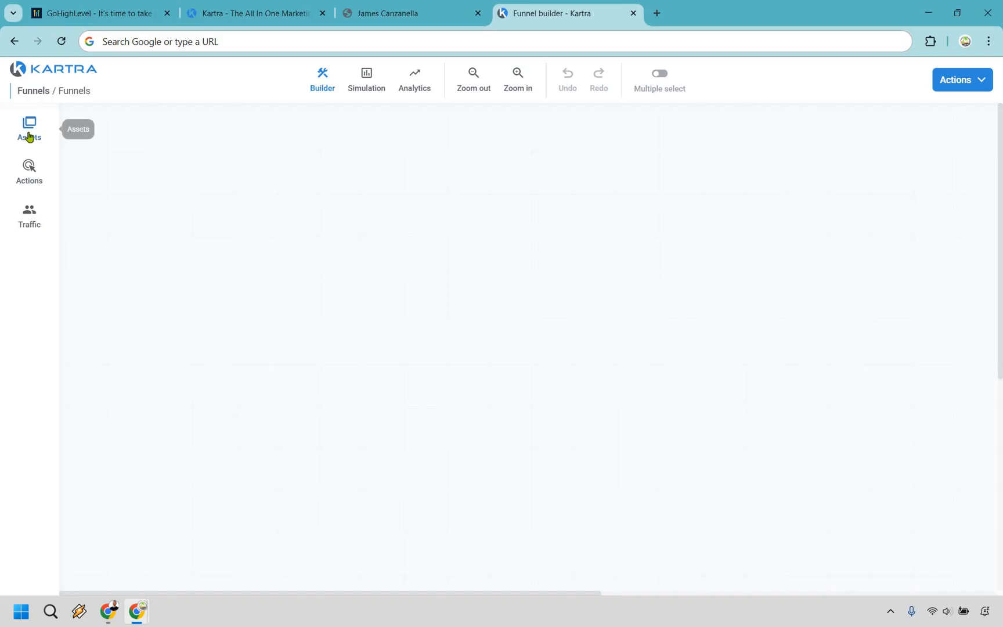
Step: Add a placeholder Sales page named 'Sales Letter' to the funnel canvas and save it
left_click(29, 123)
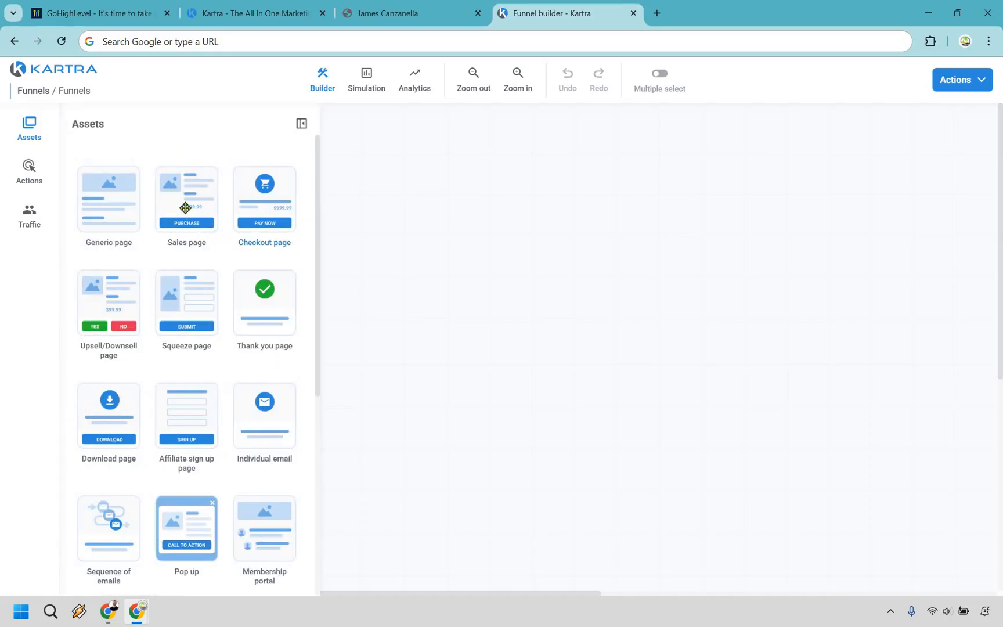
left_click_drag(186, 199, 424, 257)
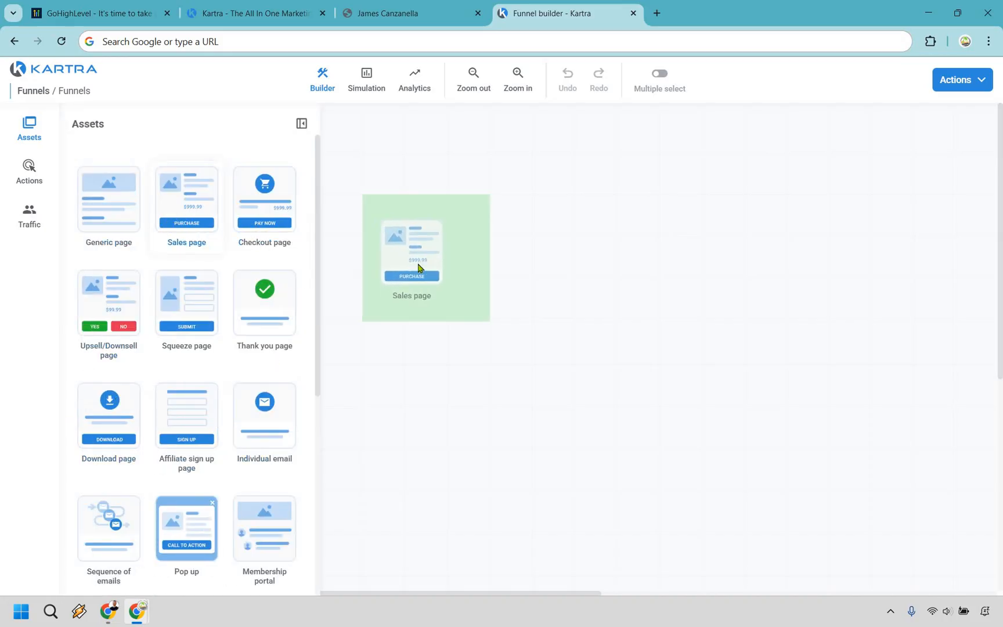
left_click(412, 258)
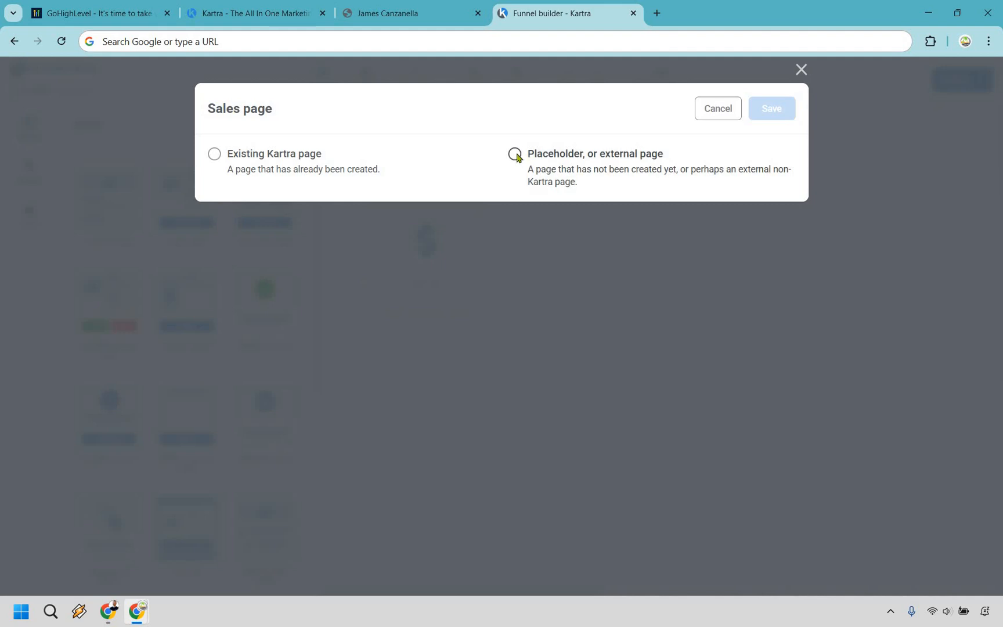
left_click(513, 154)
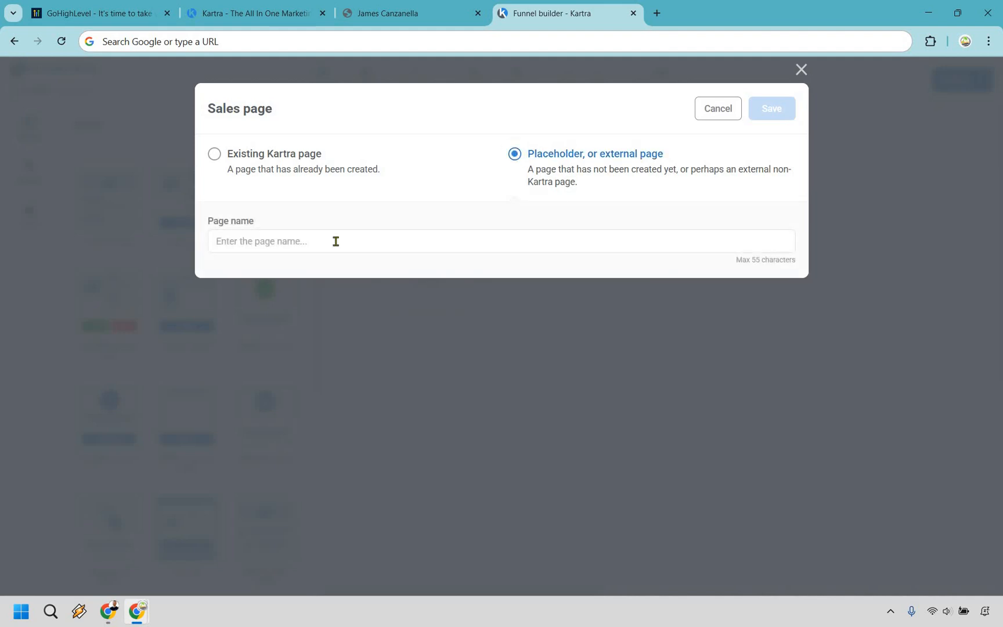
type("S")
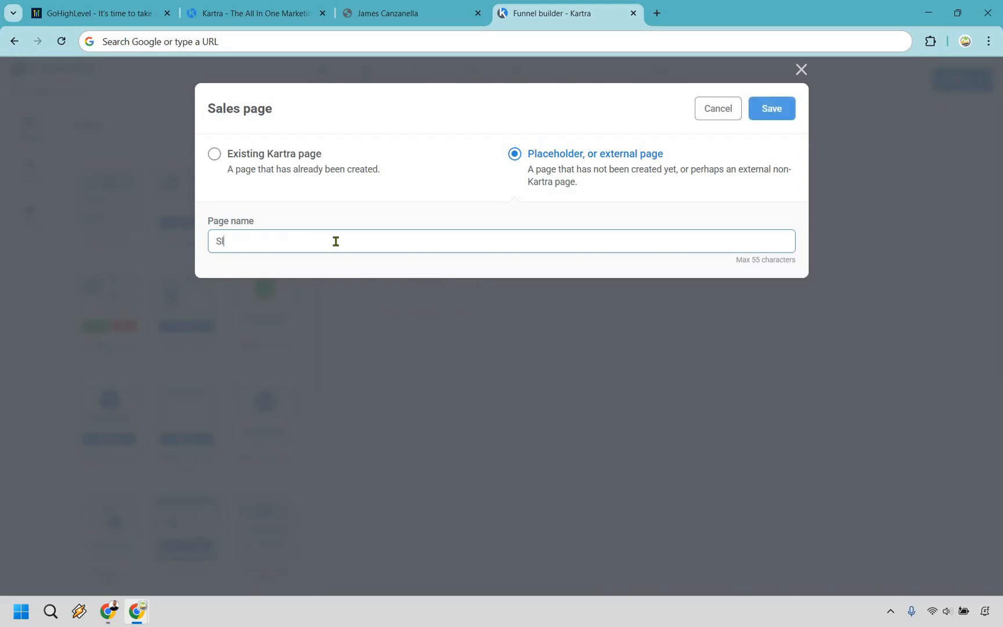
type("ales Letter")
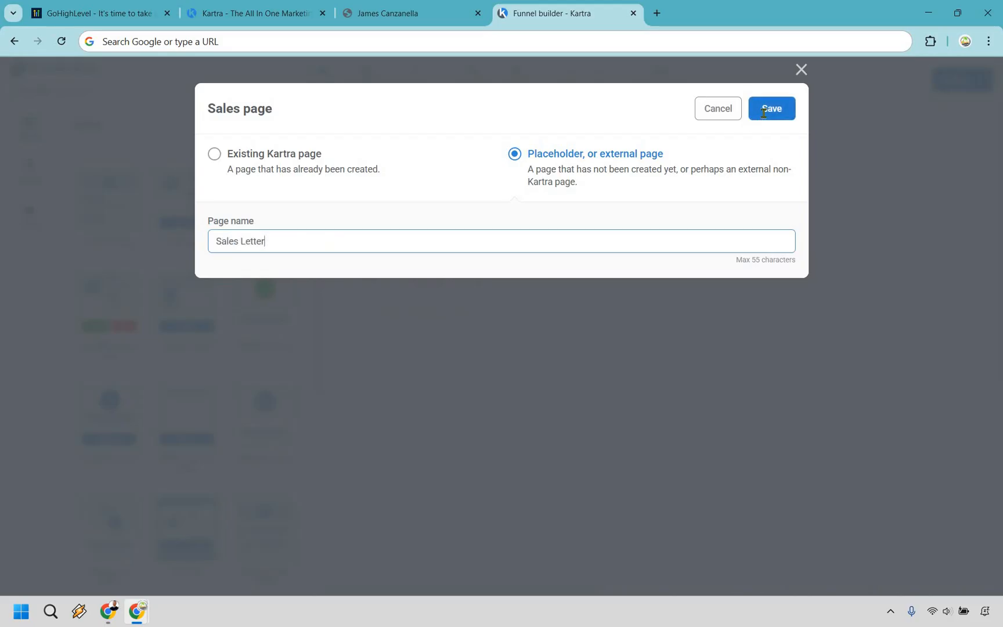
left_click(772, 109)
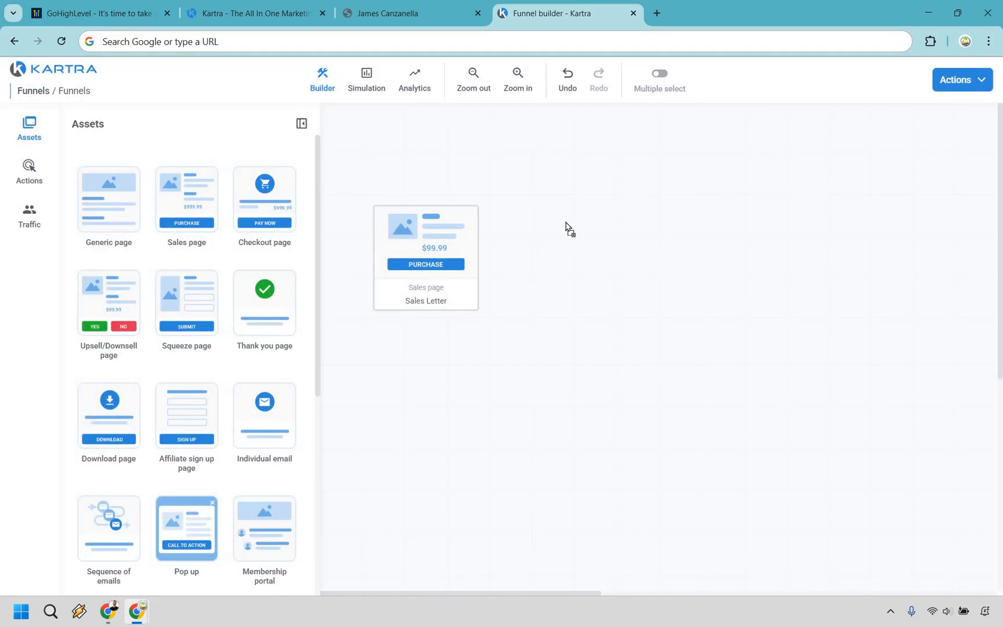
Step: Add a placeholder Checkout page named 'Checkout' beside Sales Letter and save it
left_click_drag(263, 199, 619, 255)
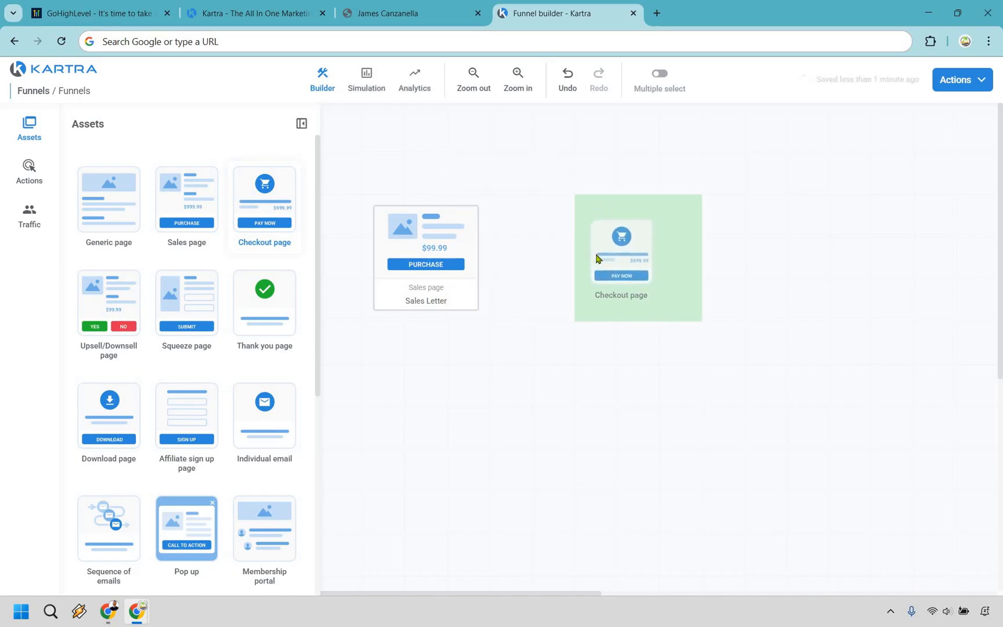
left_click(621, 250)
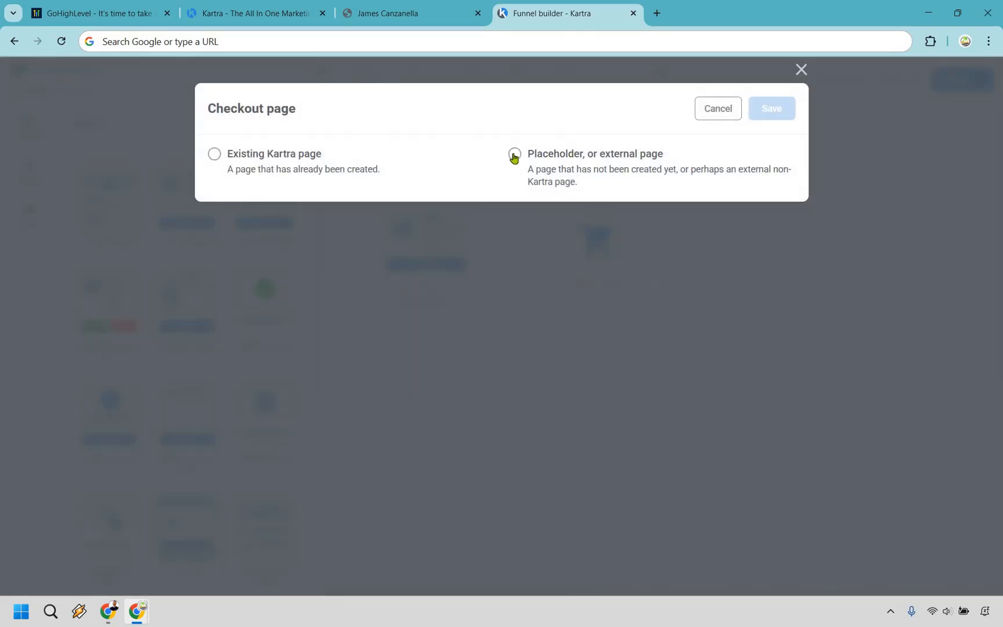
left_click(513, 154)
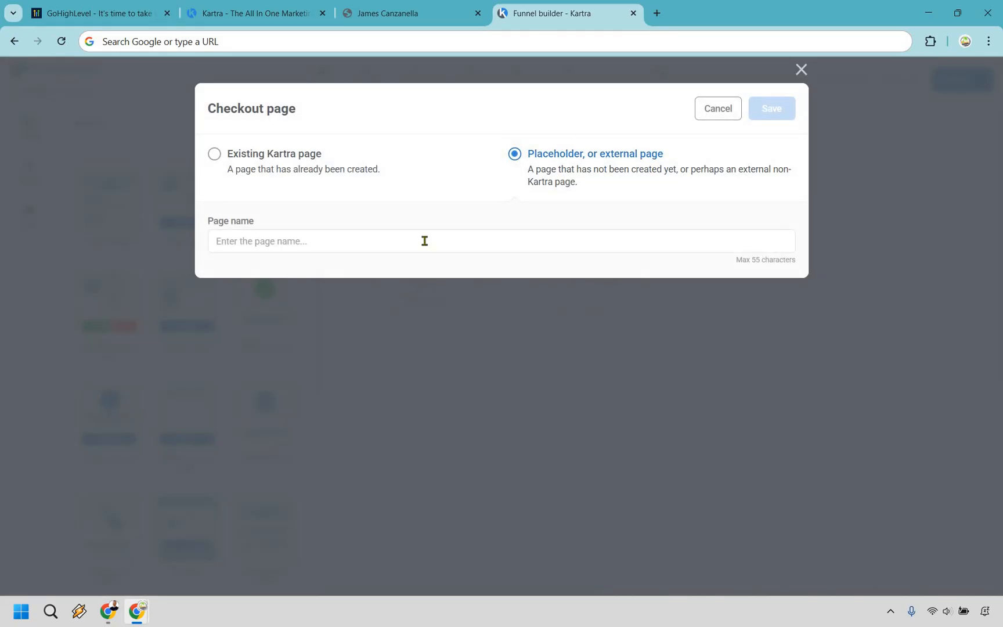
type("Checkout")
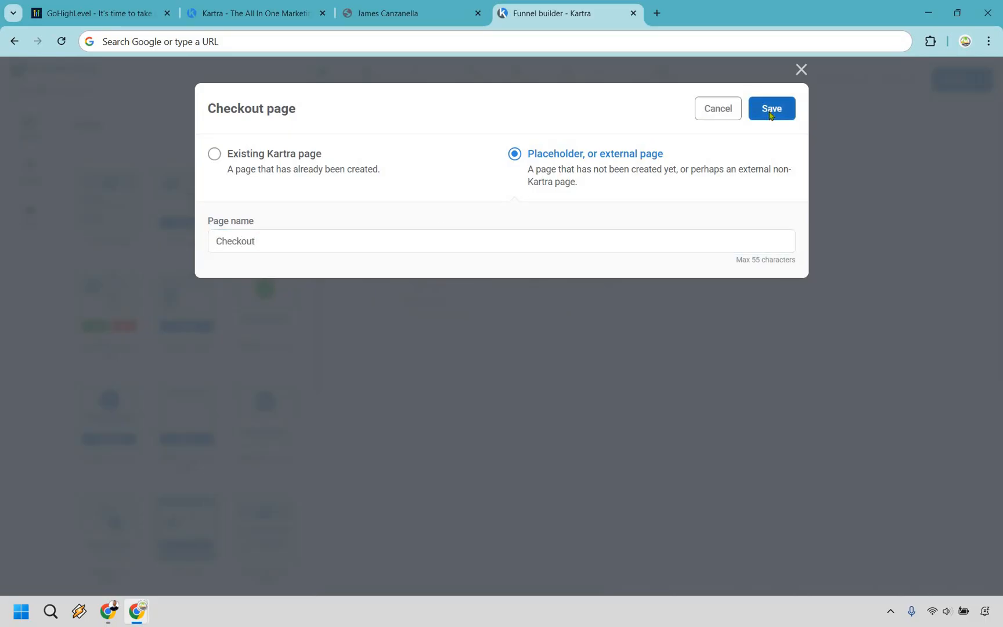
left_click(771, 109)
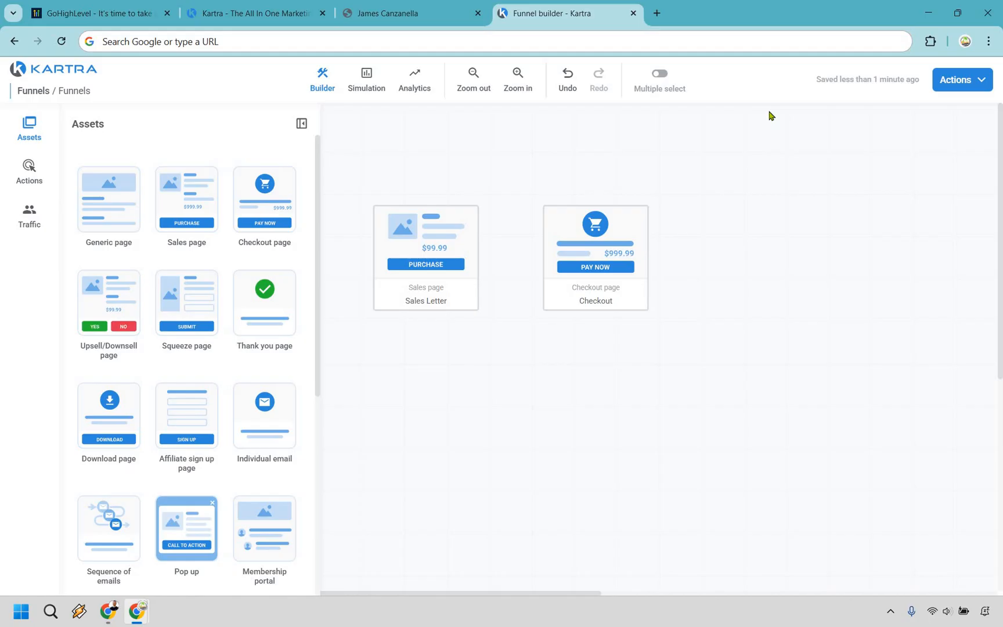
mouse_move(6, 32)
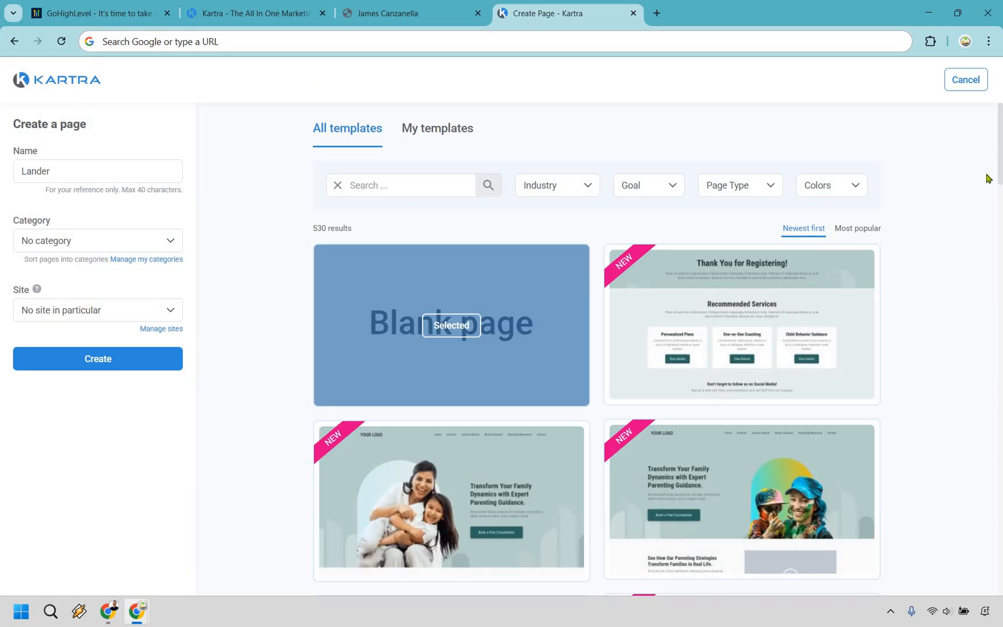
mouse_move(843, 197)
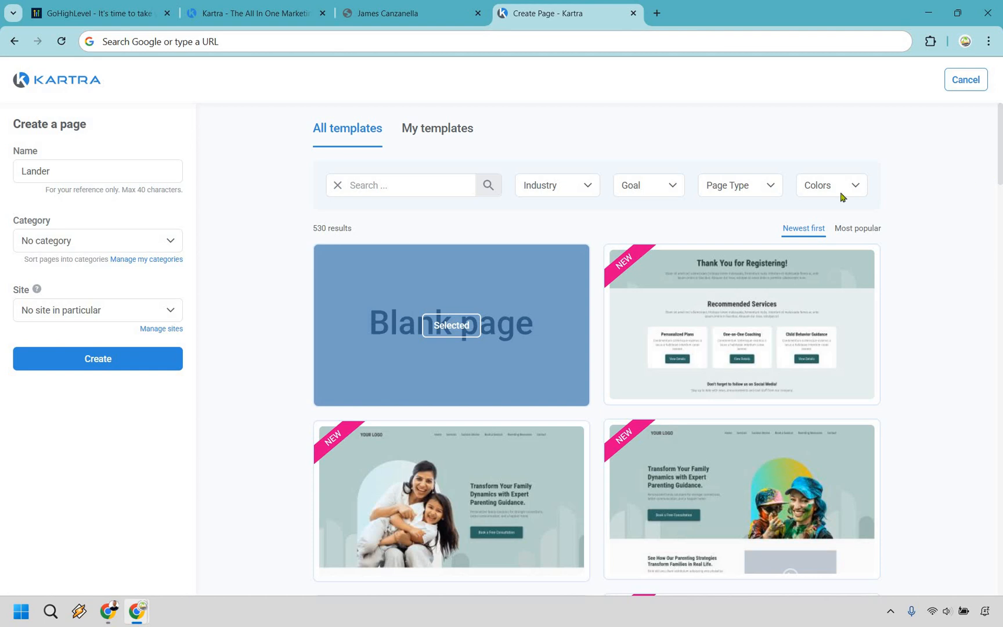
mouse_move(314, 231)
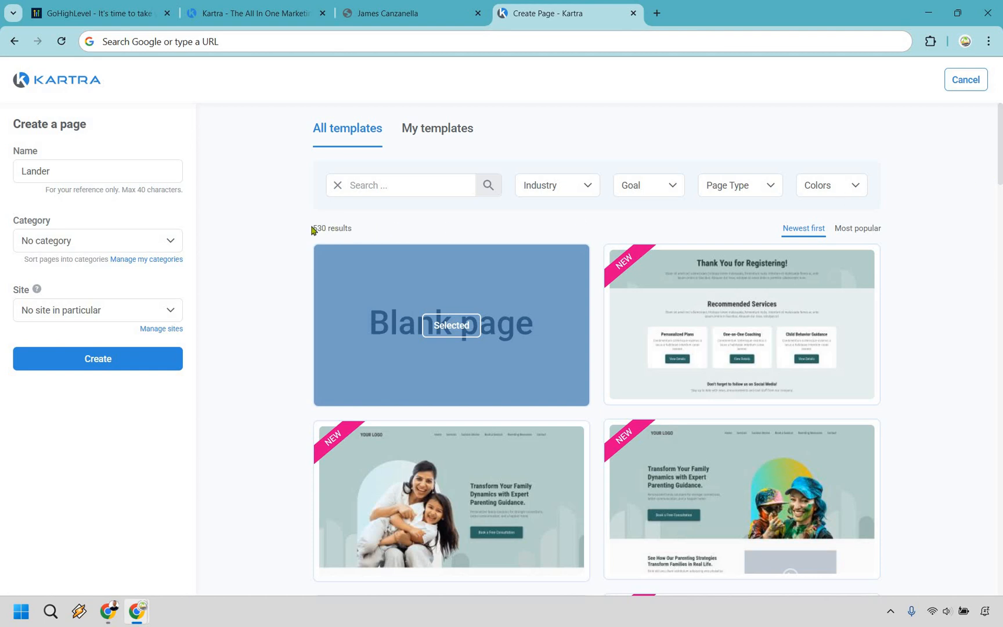
mouse_move(740, 251)
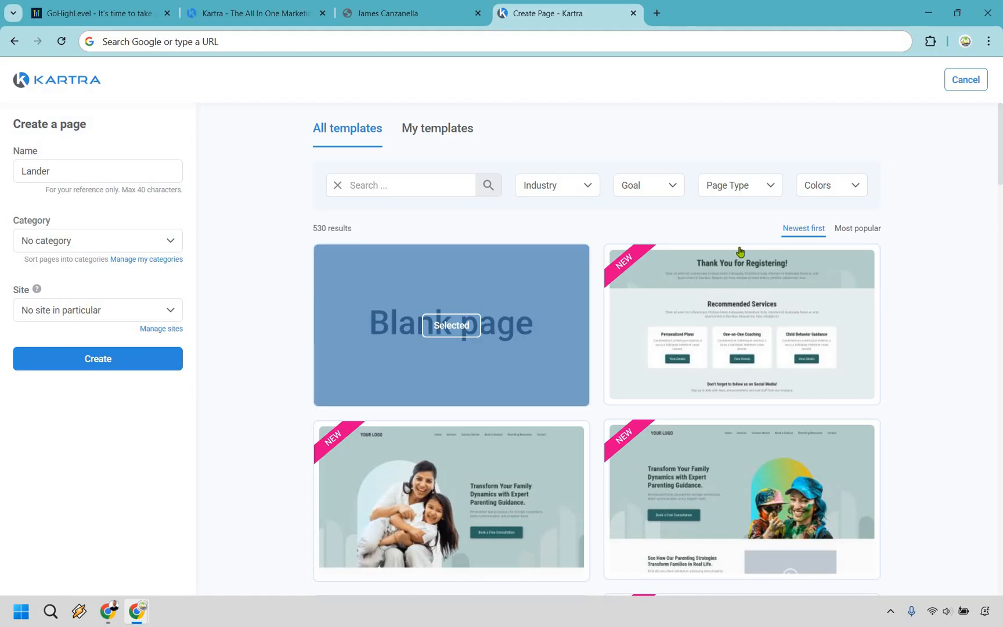
Step: Filter the page template gallery by the 'Sell a course' goal and browse the results
scroll("down", 3)
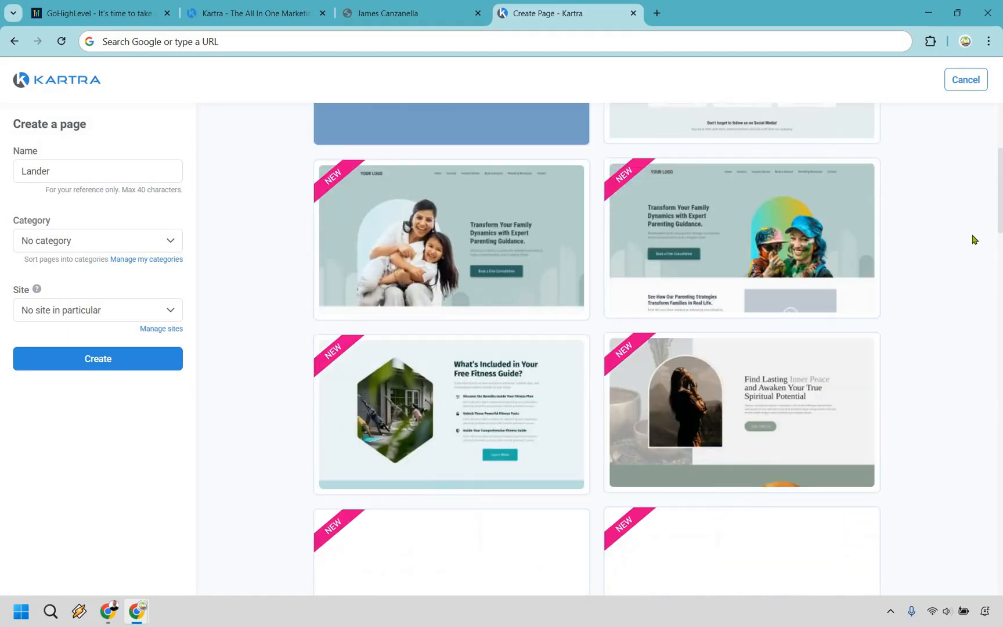
scroll("down", 3)
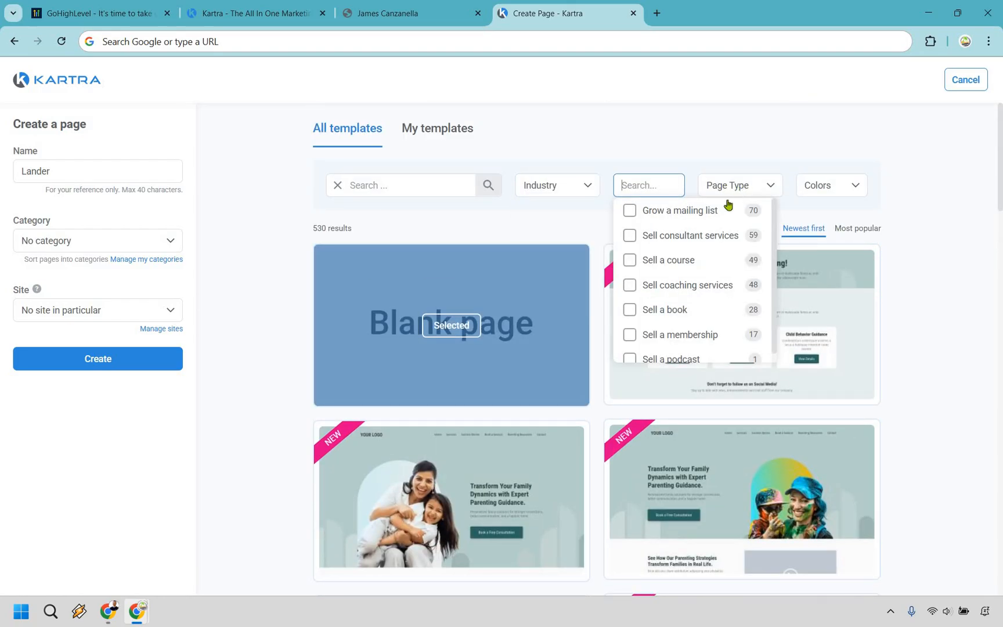
mouse_move(699, 237)
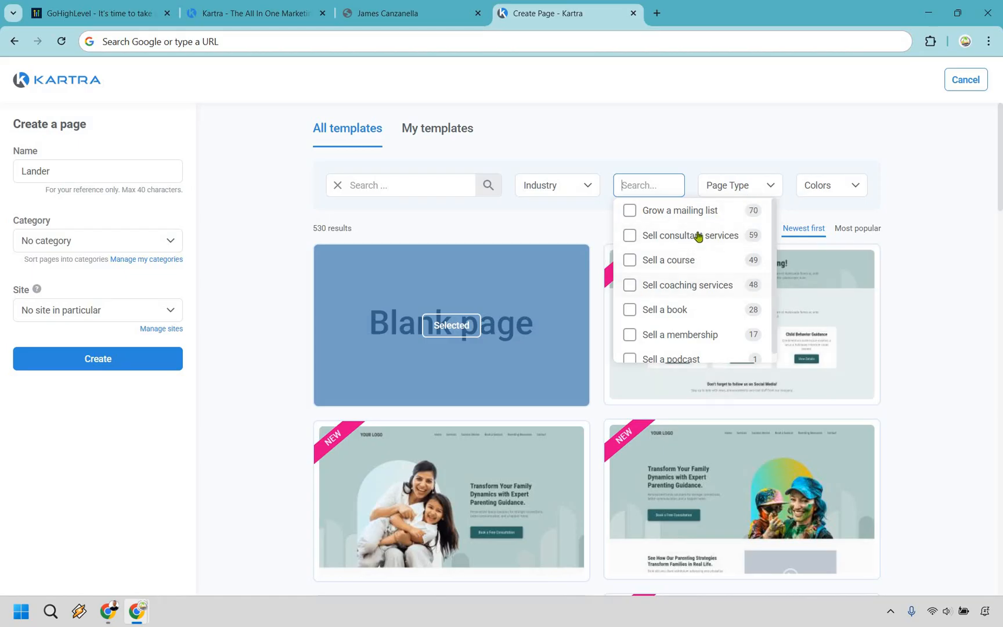
mouse_move(680, 264)
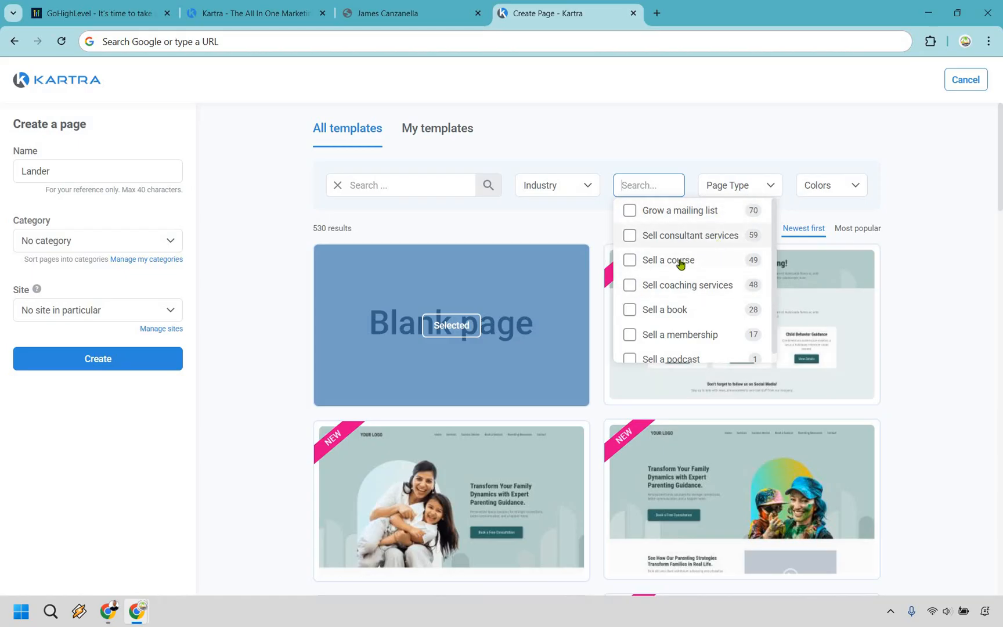
left_click(630, 260)
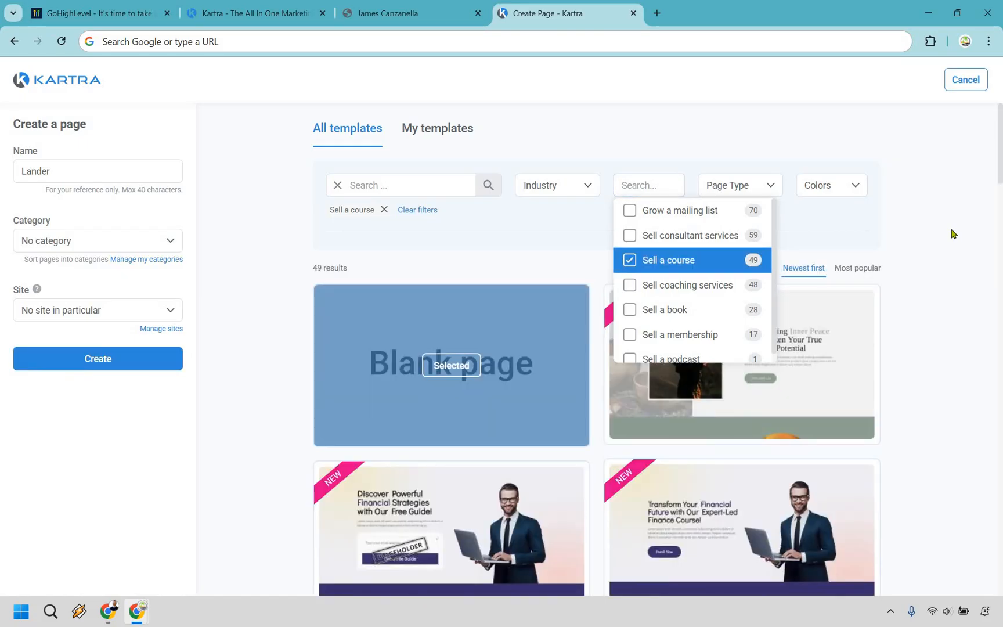
scroll("down", 3)
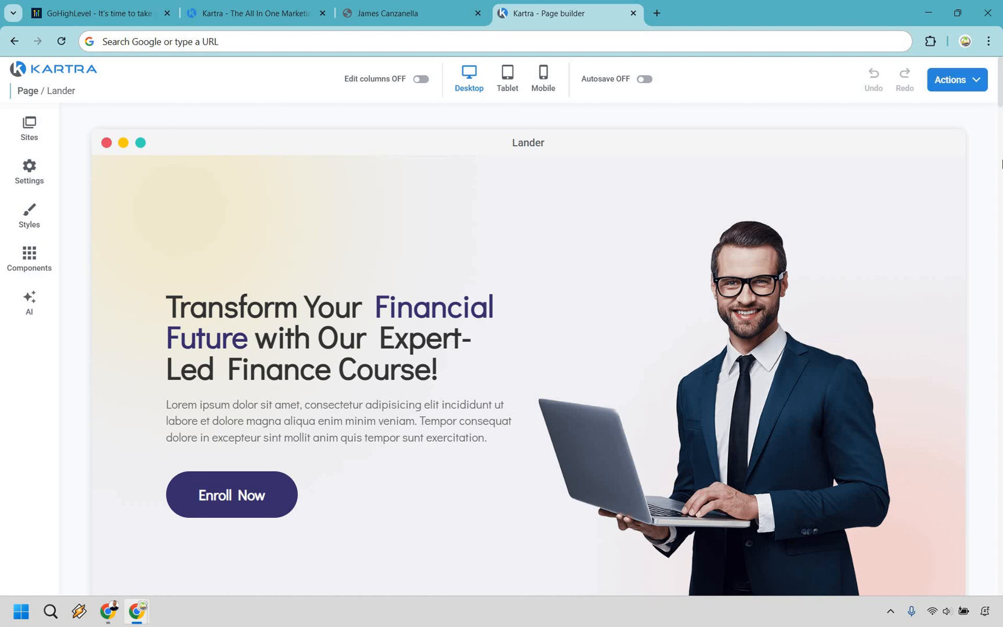
mouse_move(149, 173)
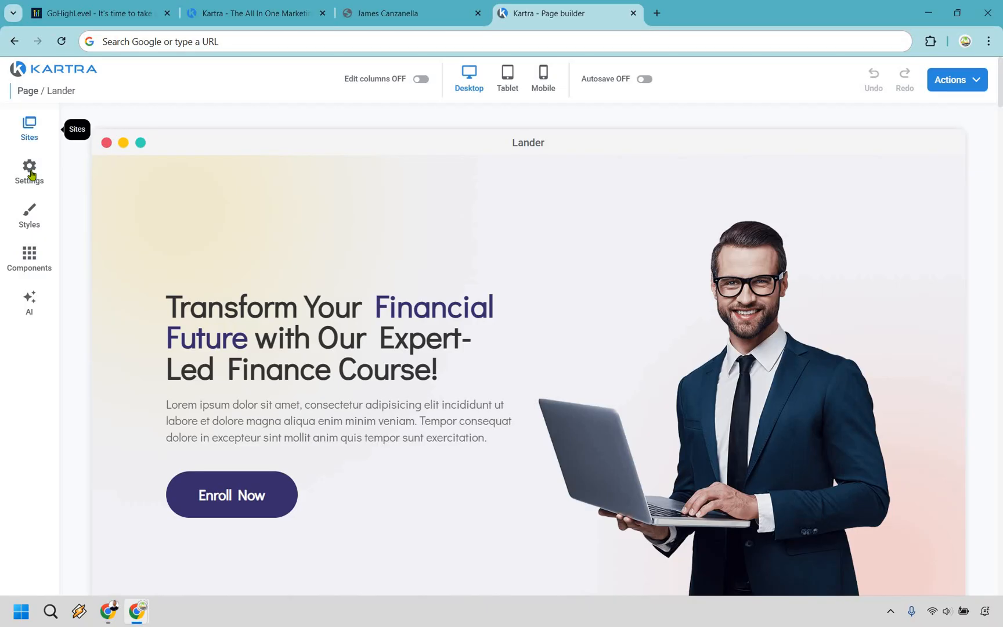
Step: Review the Lander page's Settings and browse the Components library in the page builder
left_click(29, 170)
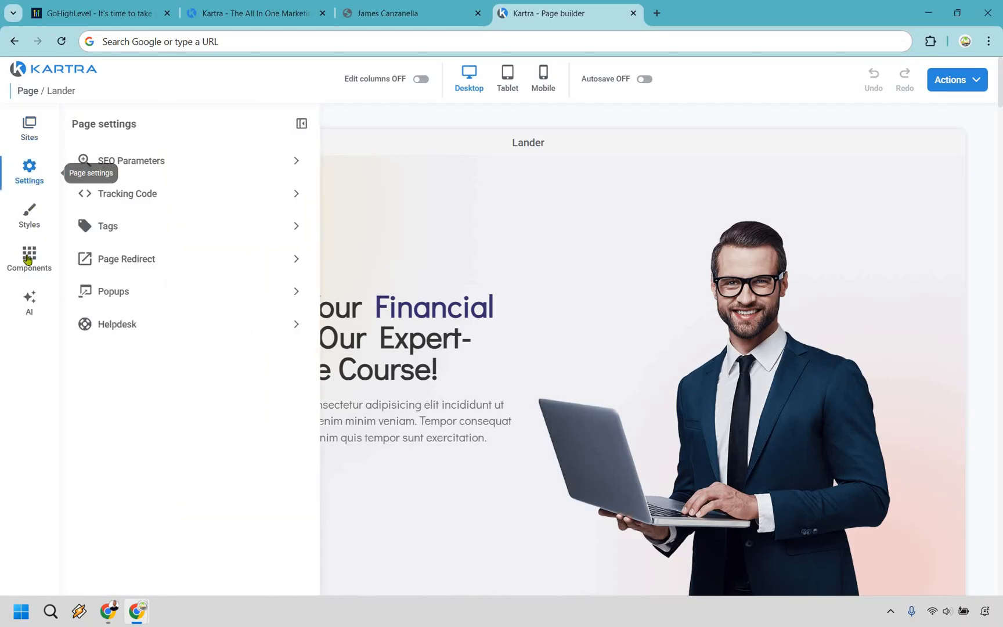
left_click(29, 254)
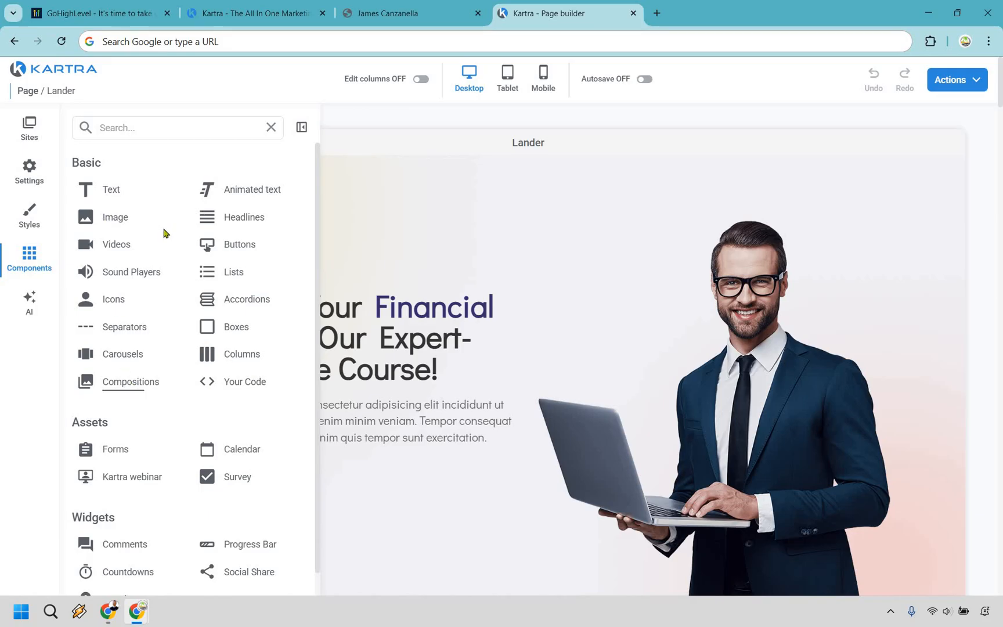
scroll("down", 3)
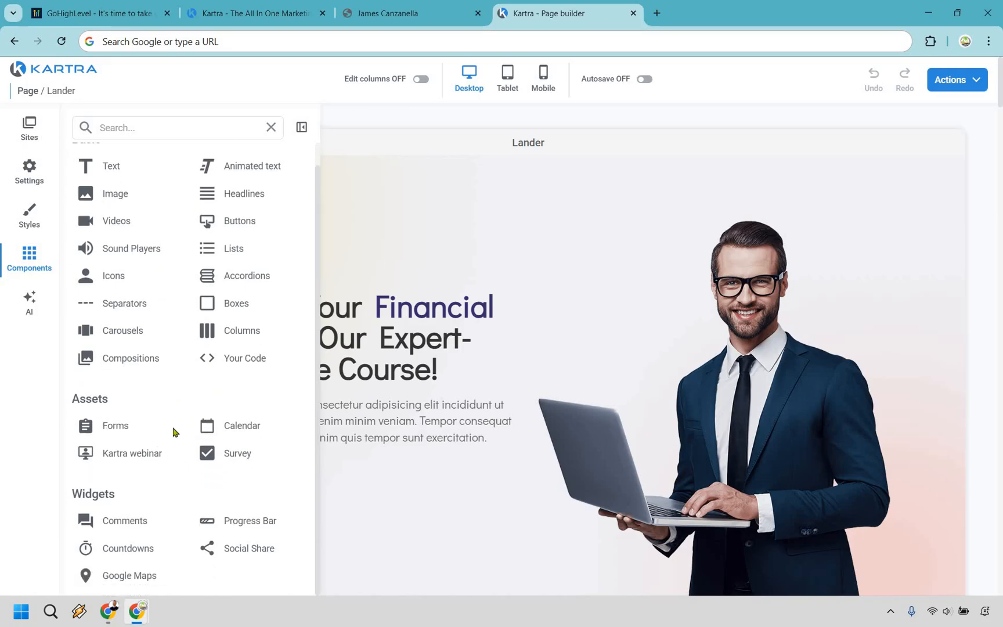
mouse_move(148, 459)
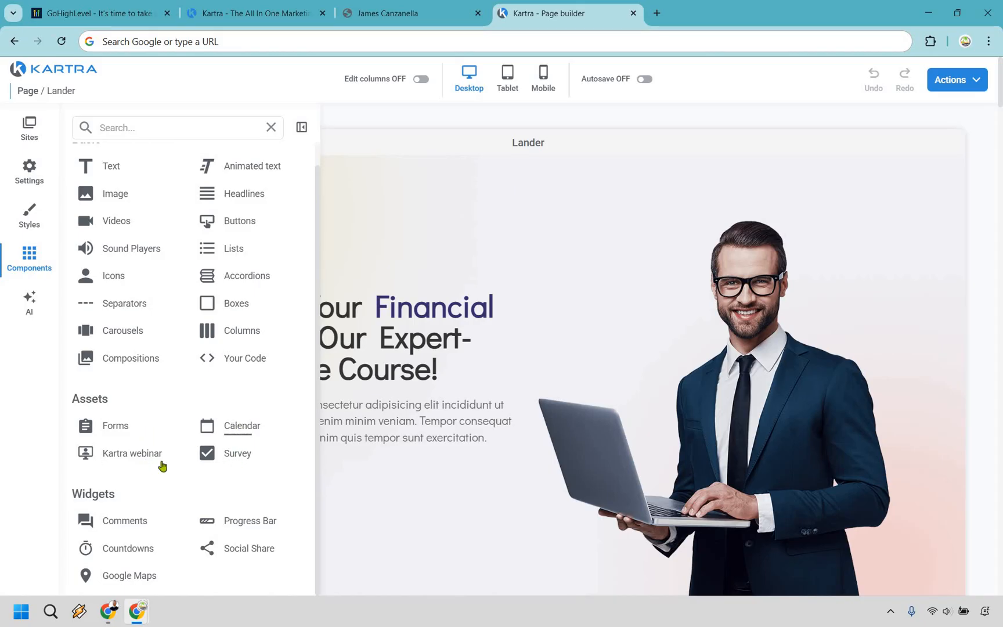
mouse_move(170, 424)
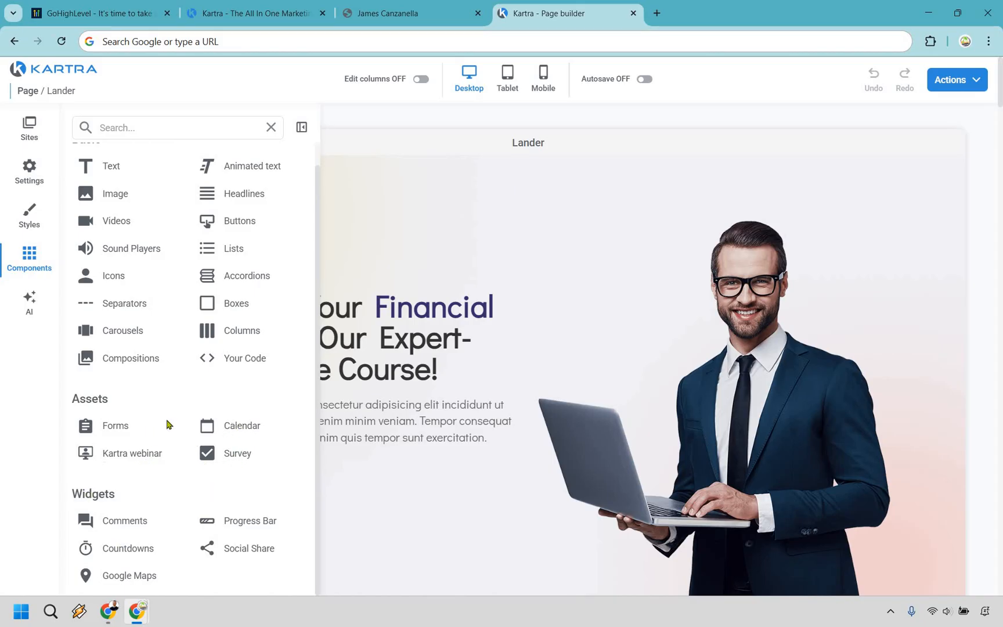
left_click(29, 304)
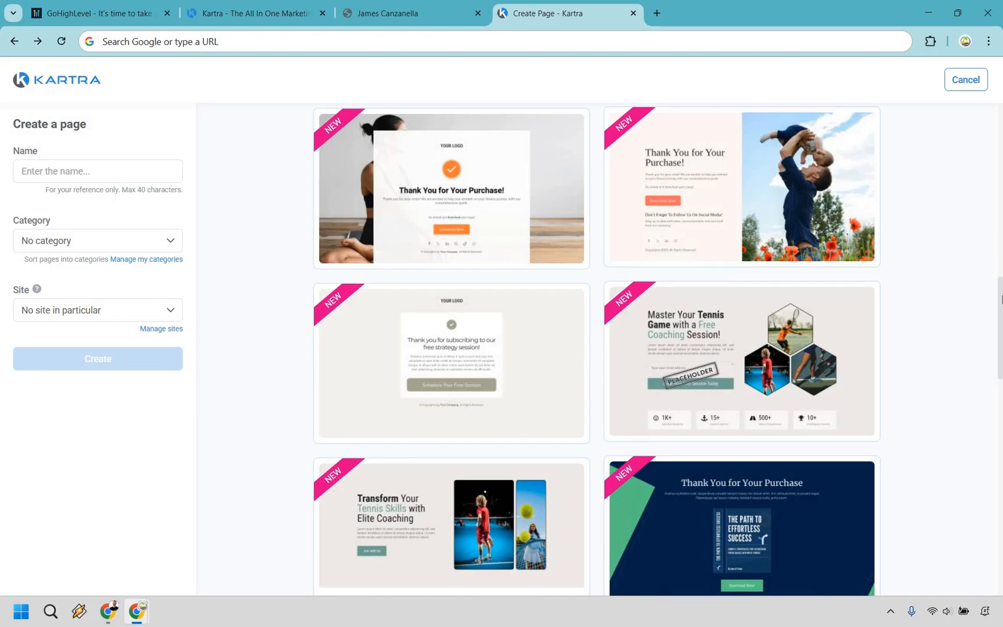
Step: In the GoHighLevel email builder, place a Text element at the top of the email canvas
left_click(392, 13)
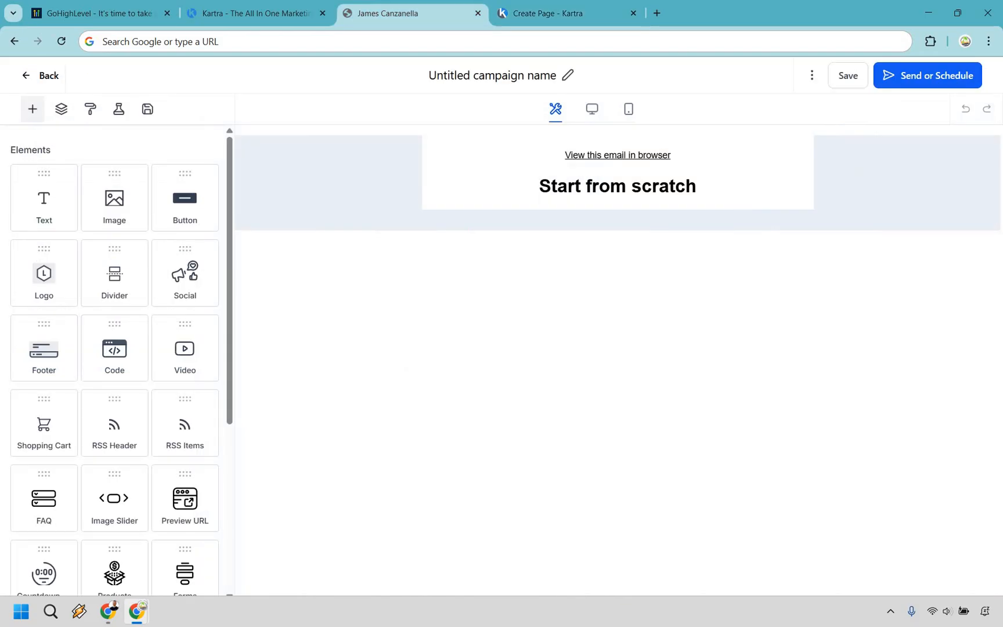
mouse_move(1001, 357)
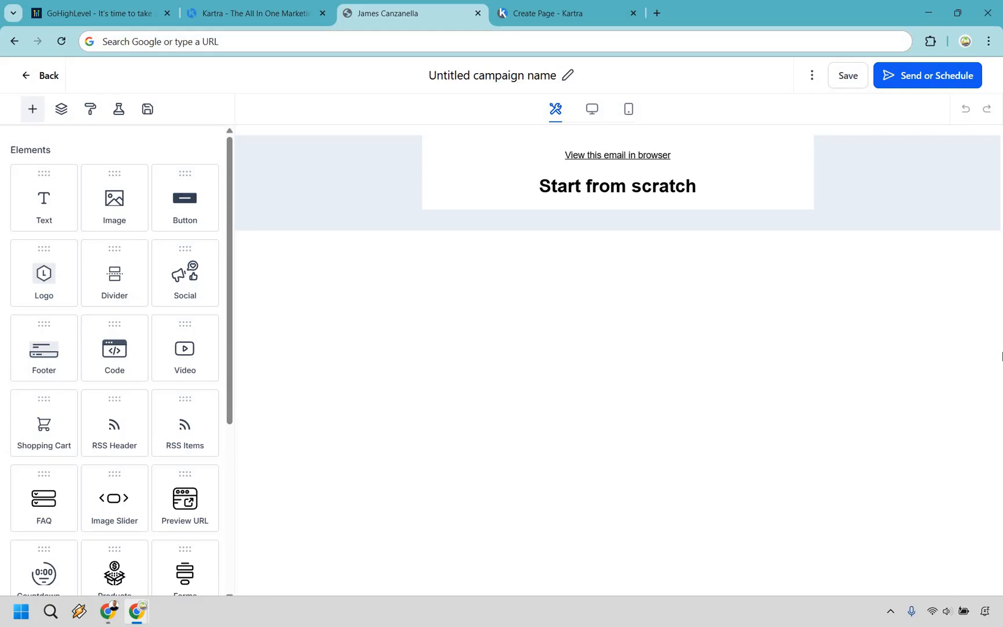
left_click(617, 186)
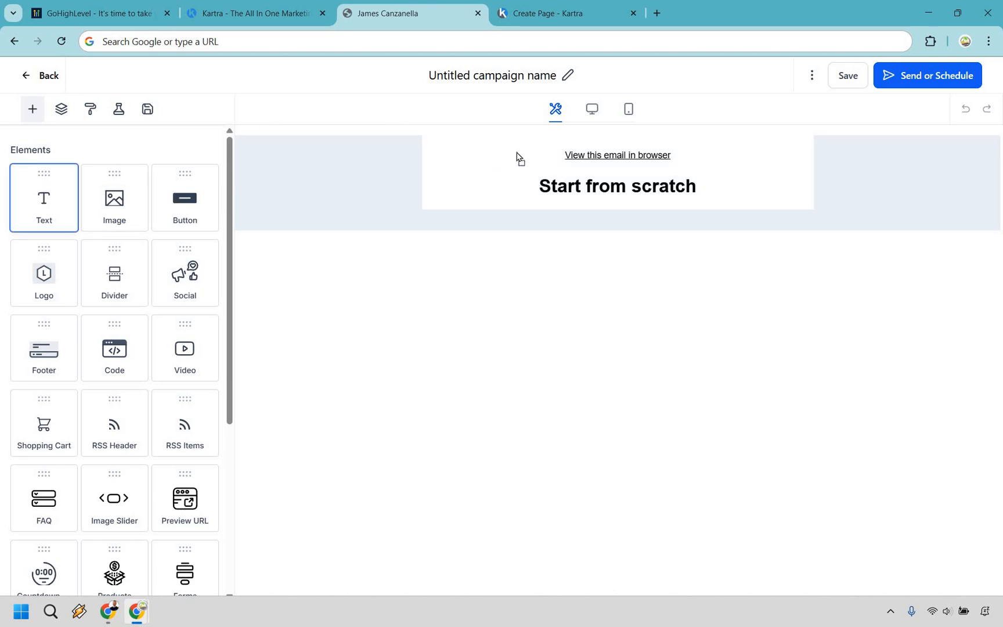
left_click(44, 197)
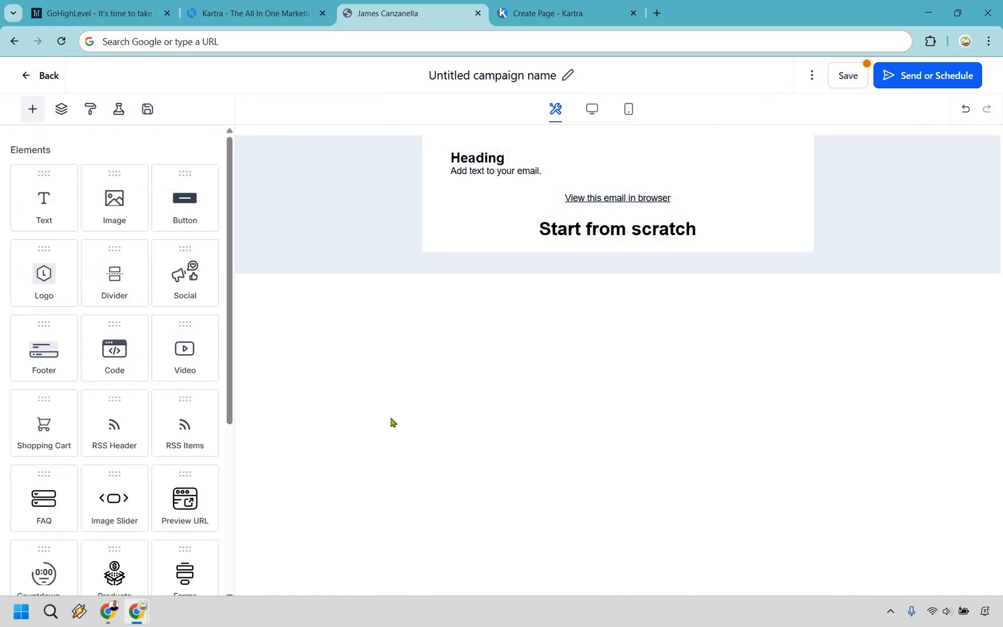
mouse_move(381, 21)
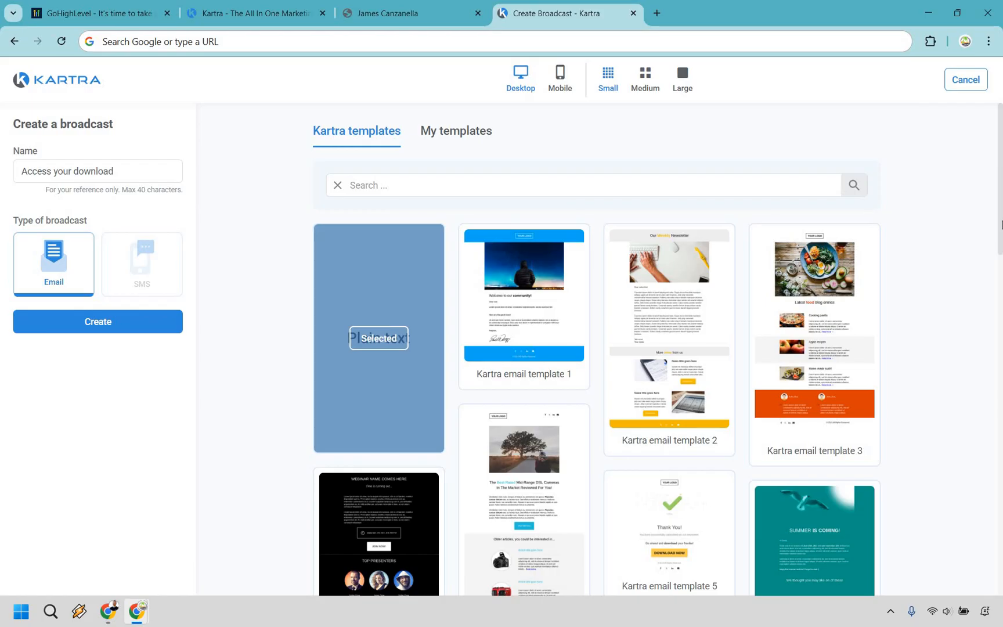
mouse_move(987, 279)
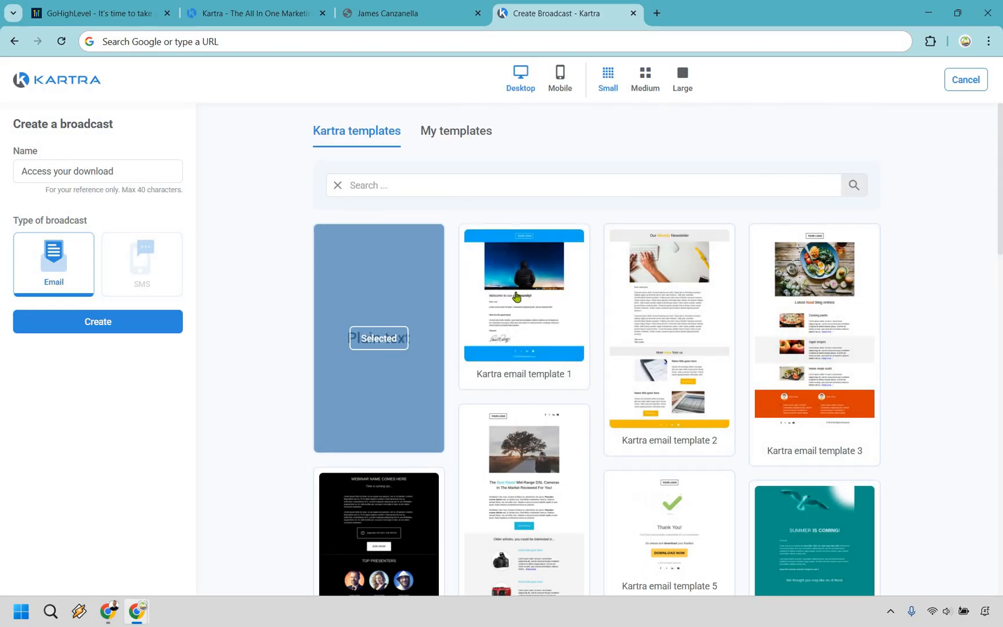
mouse_move(525, 307)
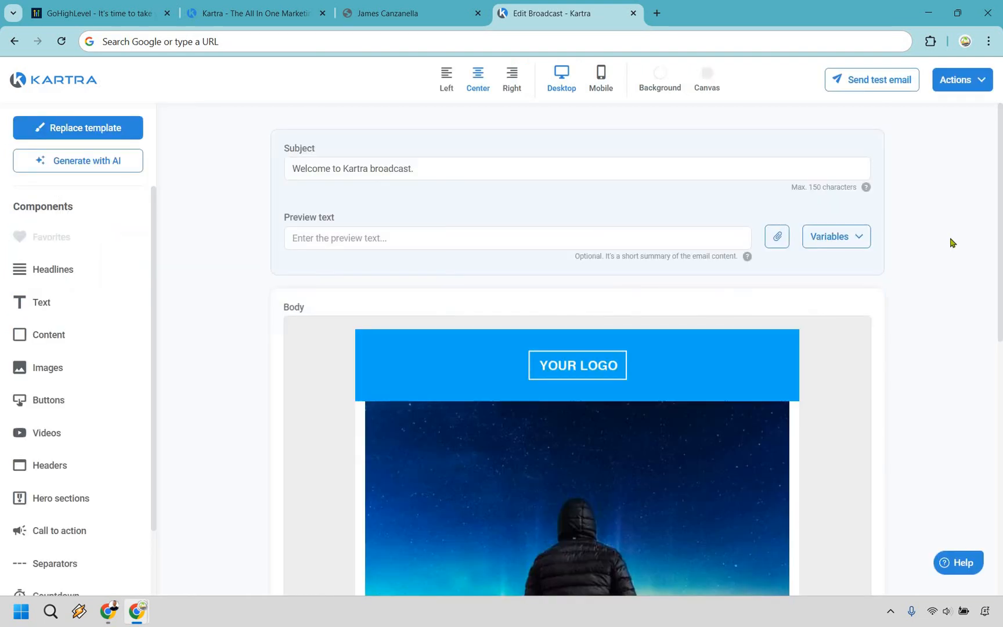
mouse_move(945, 216)
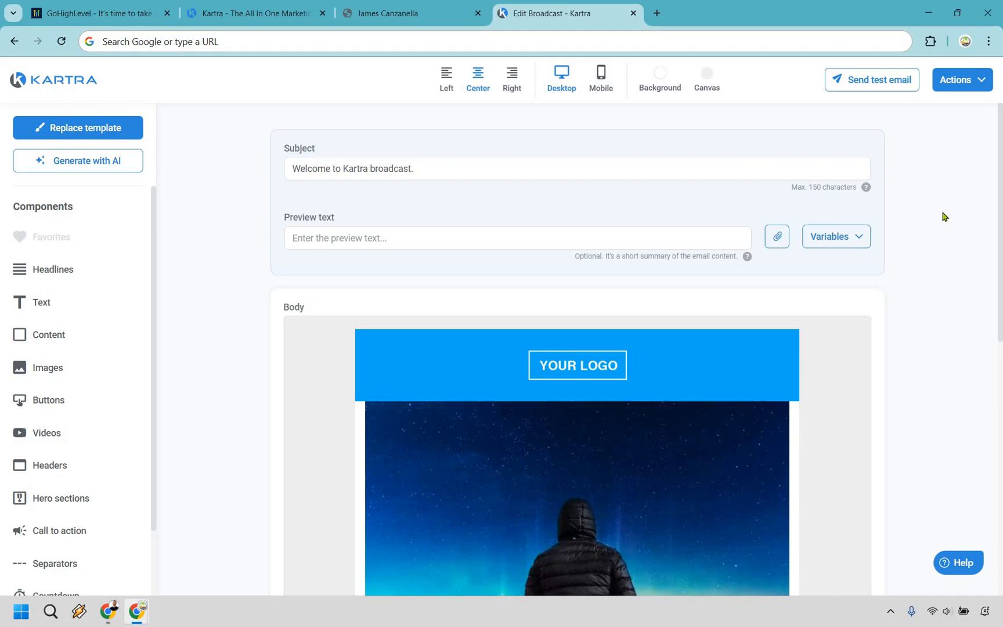
Step: Insert a Text component layout into a drop zone in the welcome broadcast email body
scroll("down", 3)
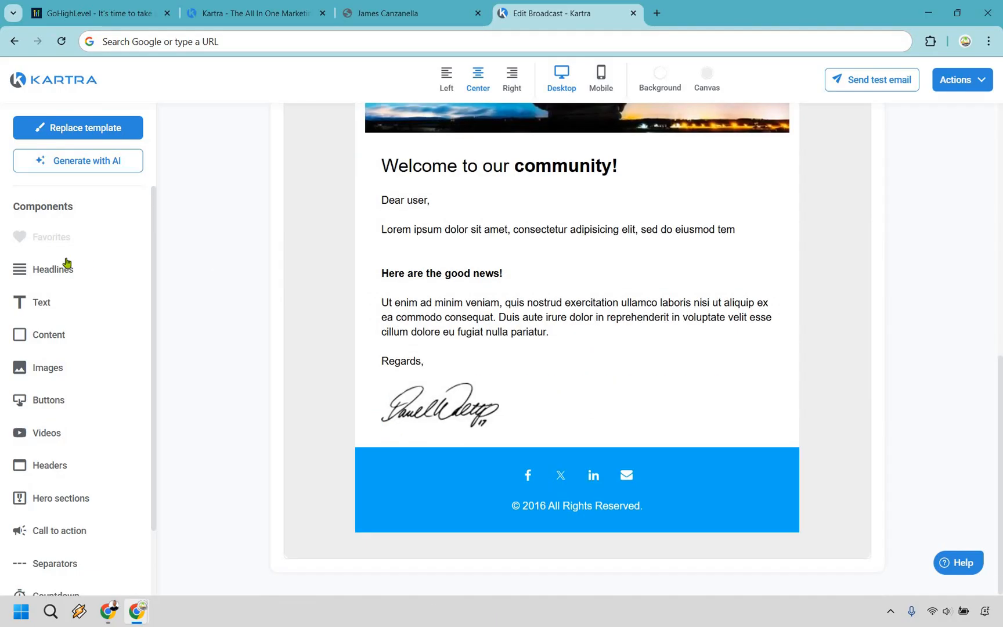
scroll("down", 3)
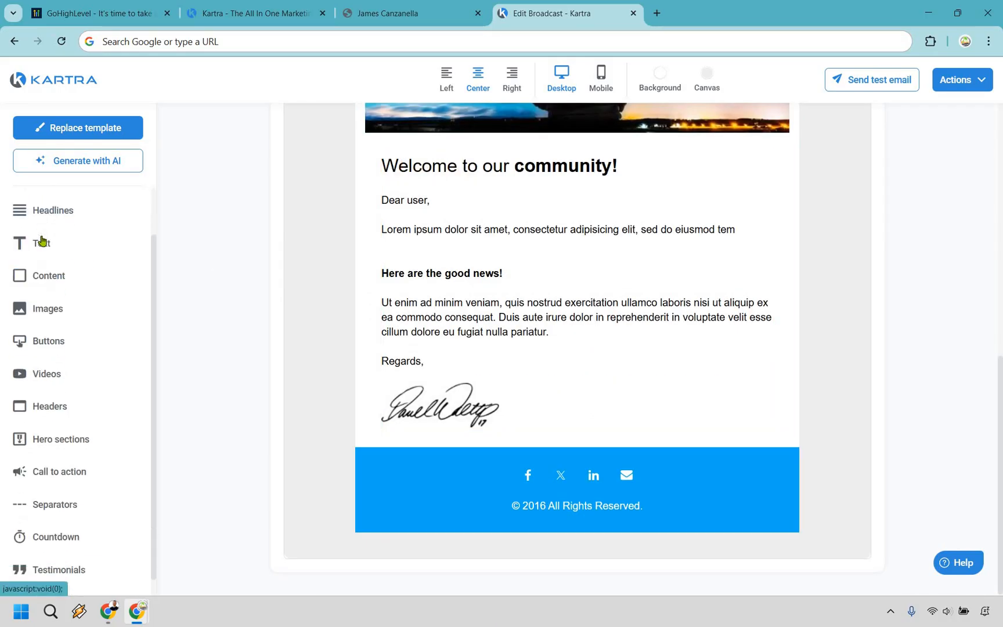
left_click(40, 243)
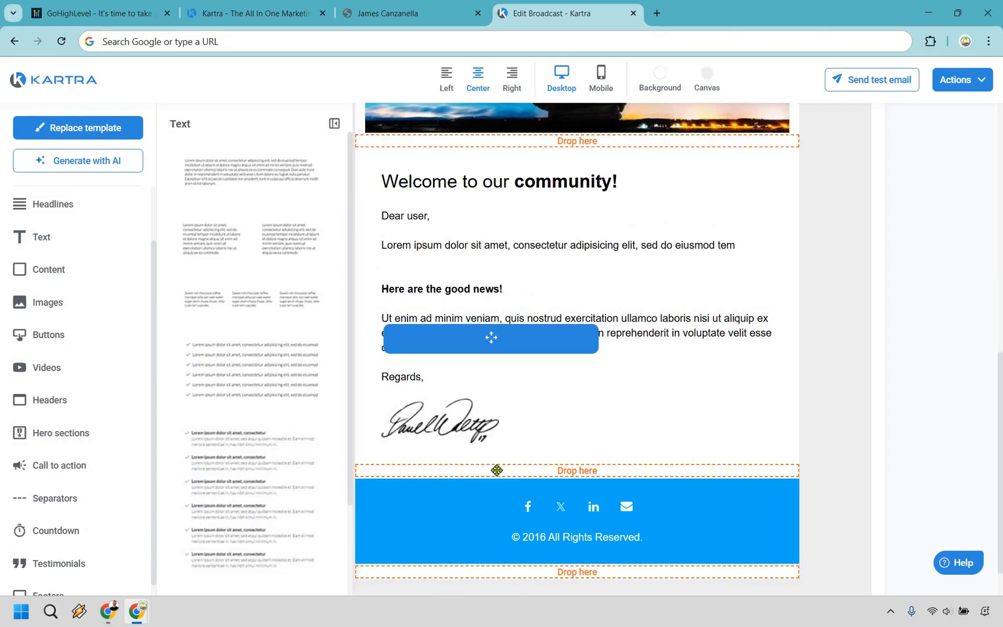
left_click_drag(491, 338, 506, 471)
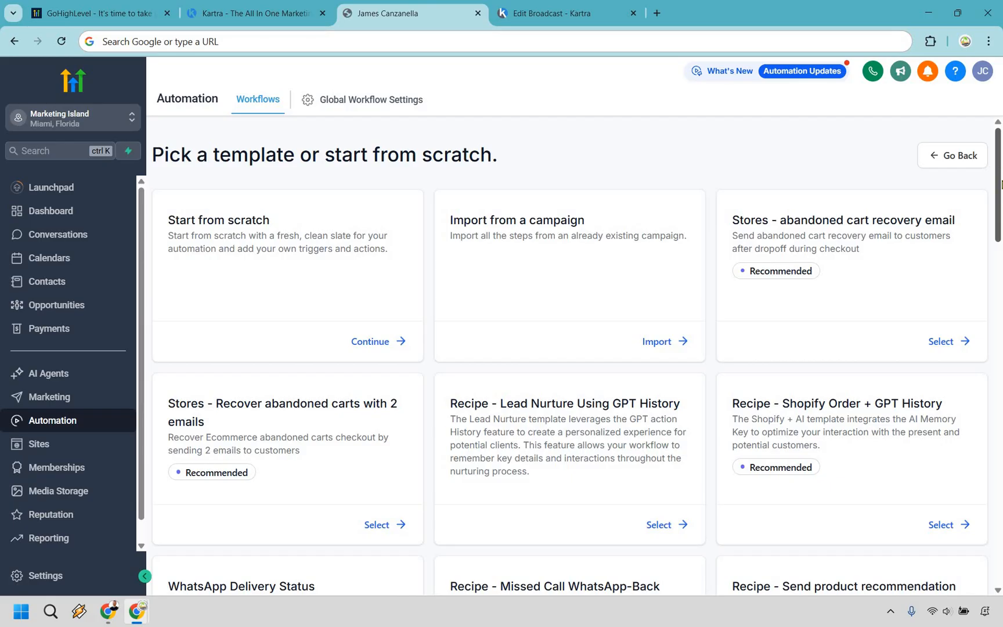
Step: Scroll through the workflow template choices, then switch over to Kartra's sequence builder
scroll("down", 3)
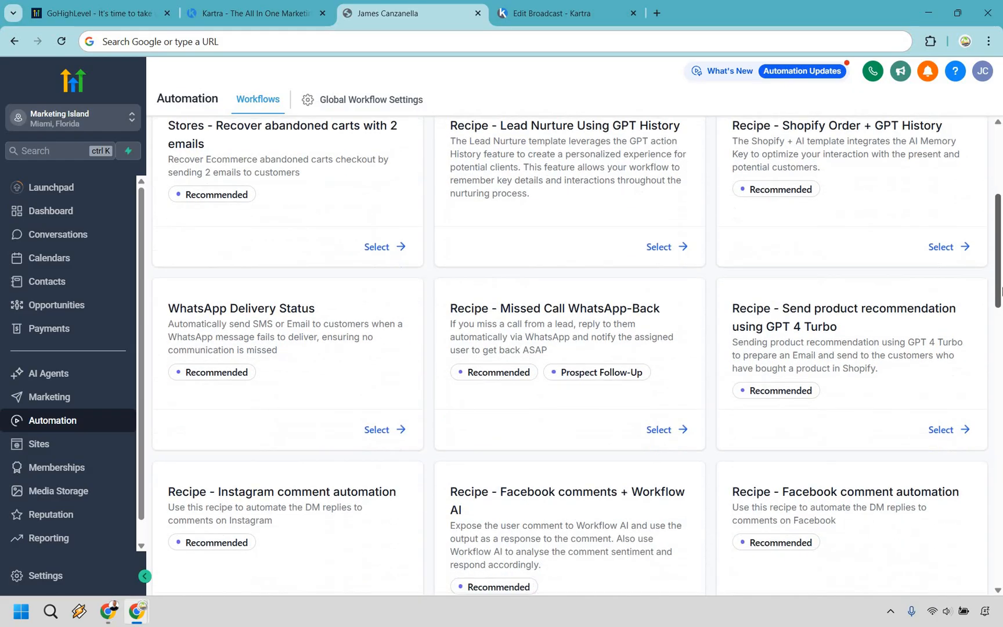
scroll("down", 3)
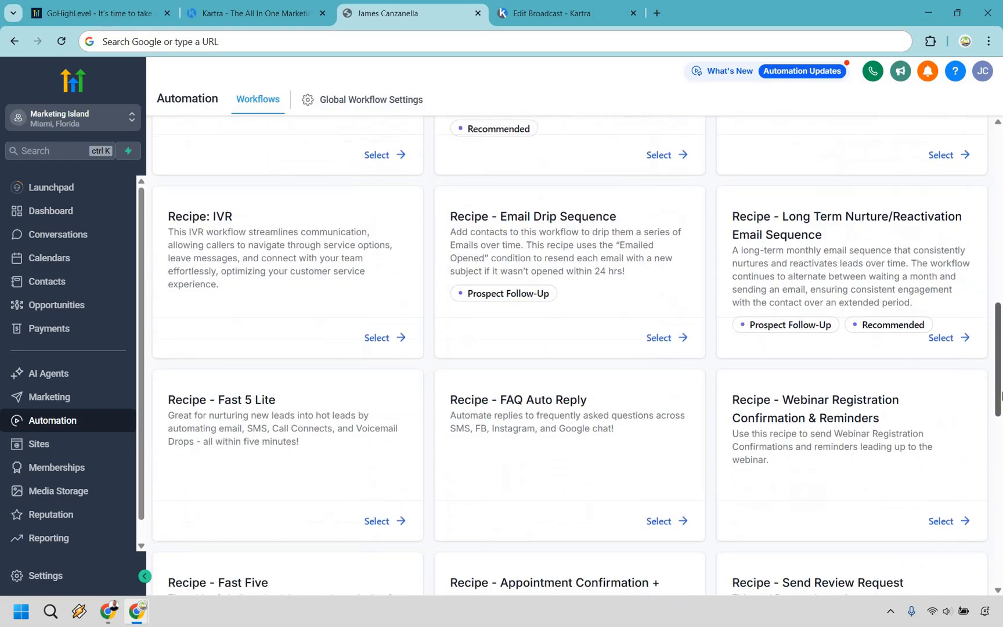
scroll("down", 3)
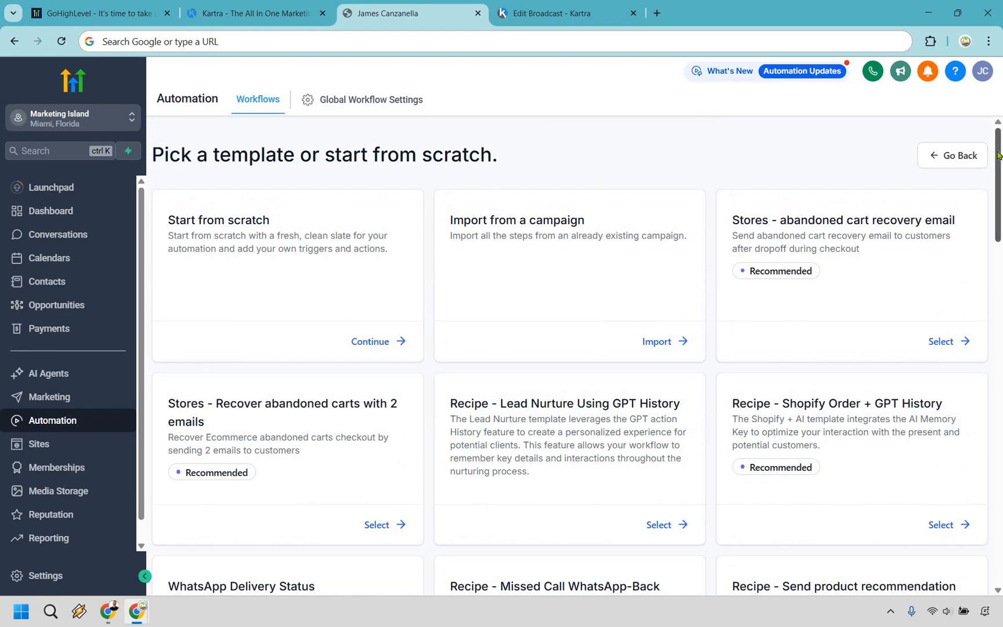
left_click(566, 13)
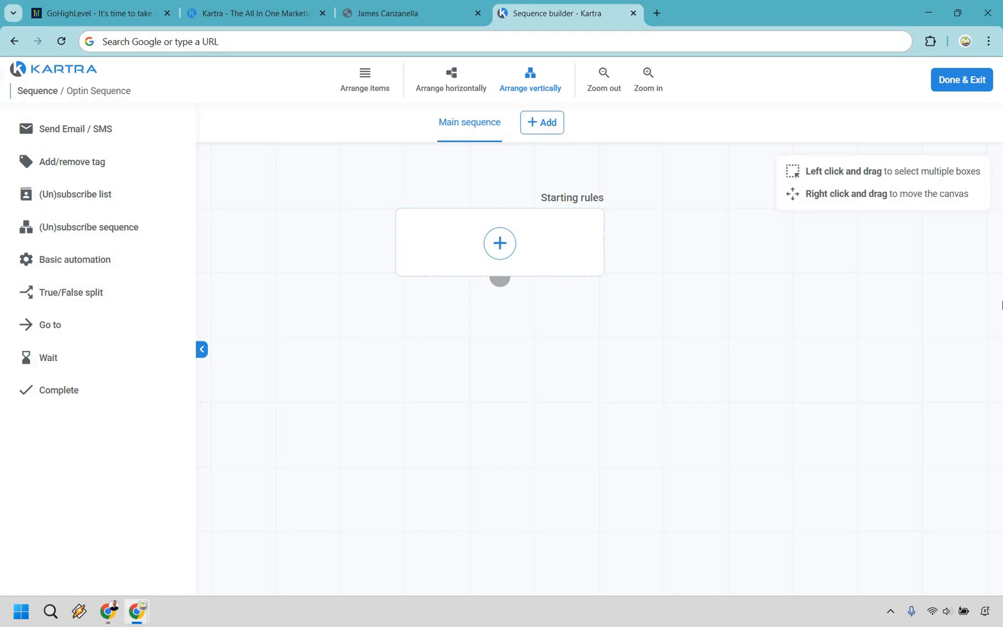
mouse_move(999, 313)
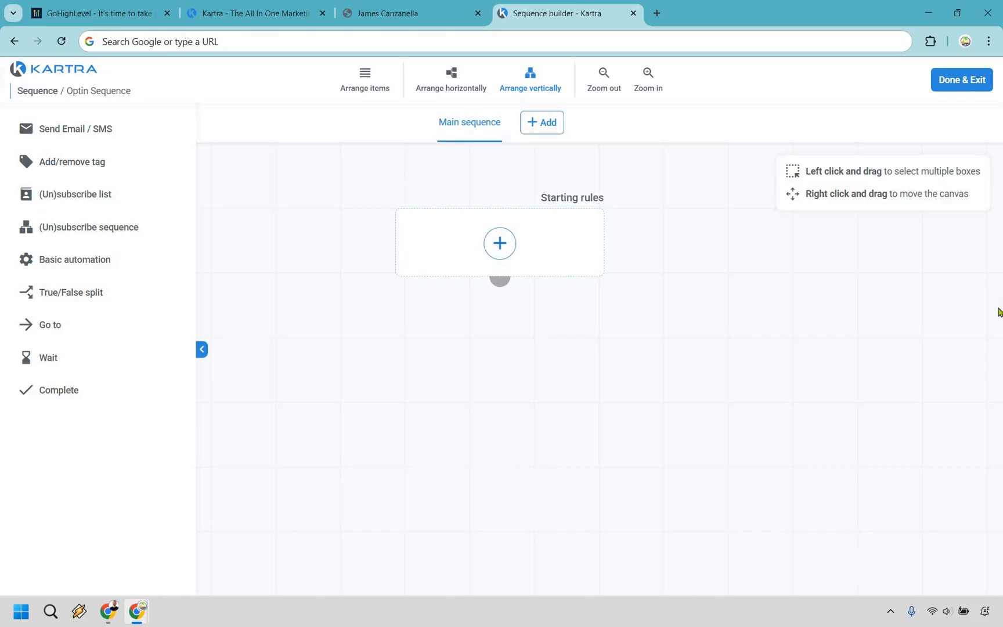
mouse_move(499, 246)
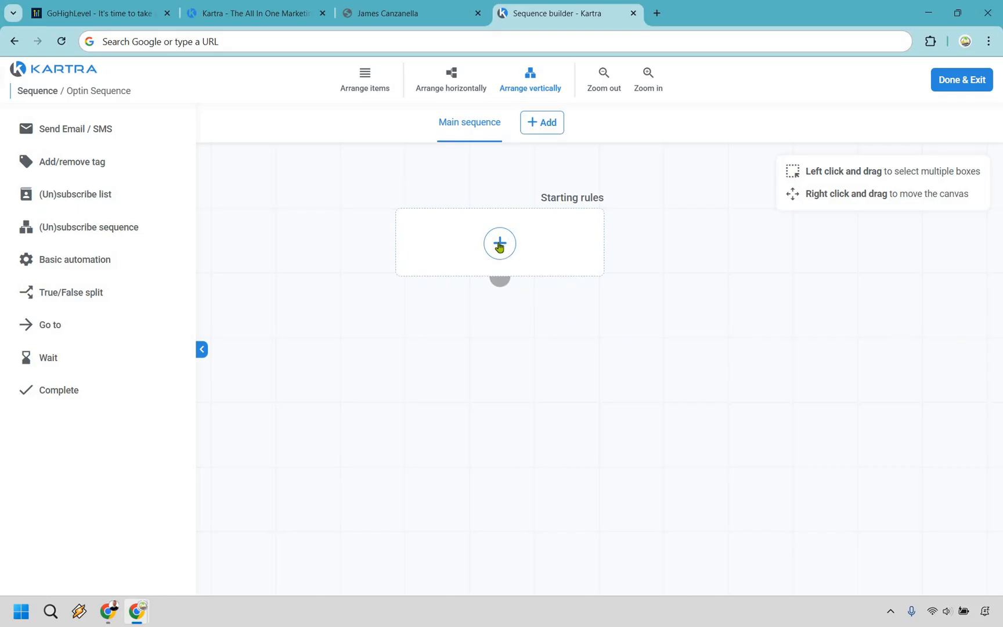
Step: Look at the Optin Sequence starting-rule triggers, cancel unsaved, and return to GoHighLevel templates
left_click(499, 244)
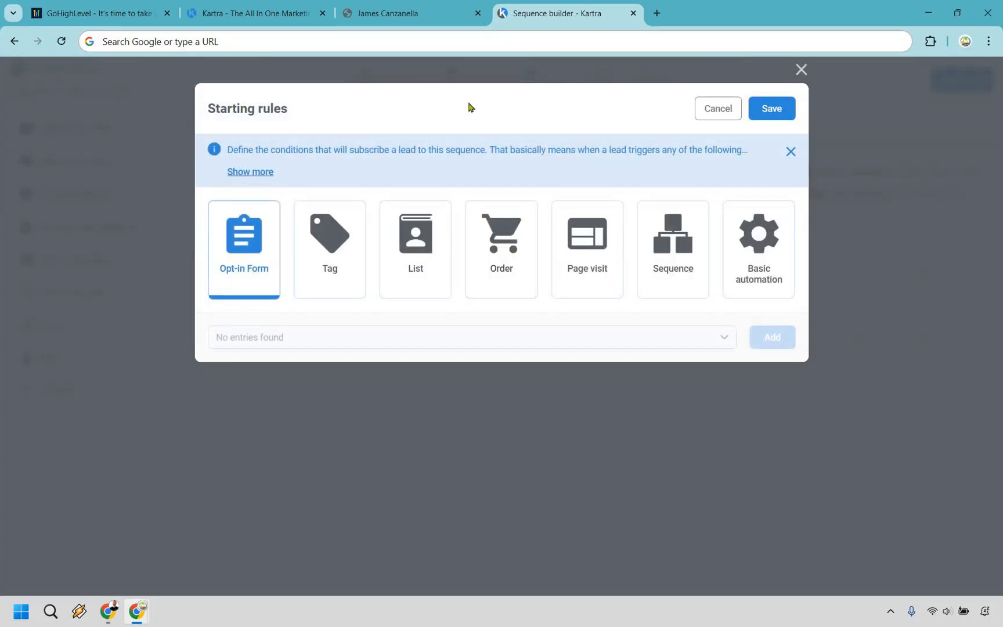
mouse_move(411, 182)
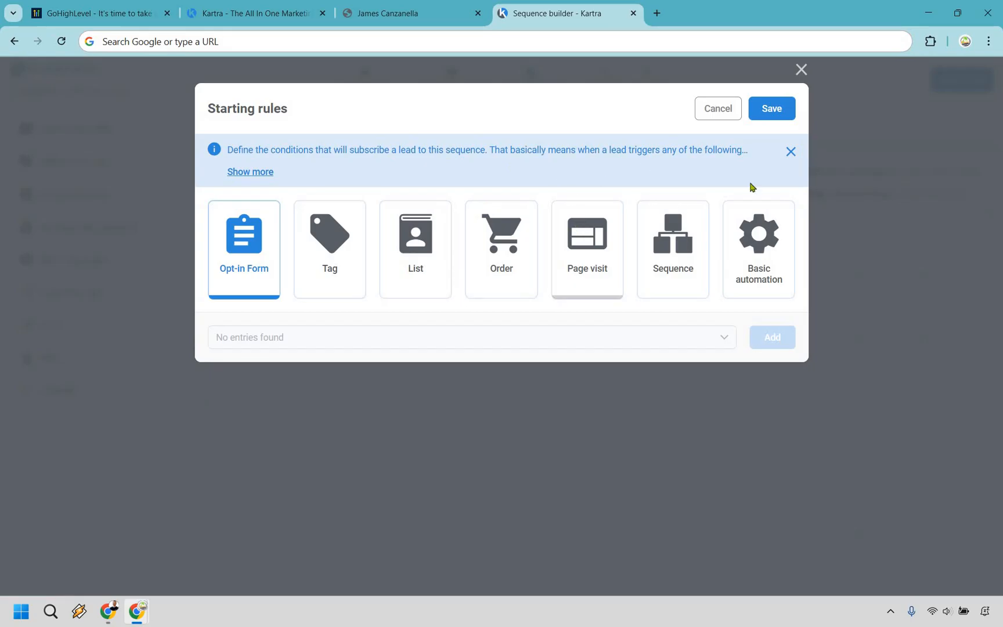
mouse_move(717, 116)
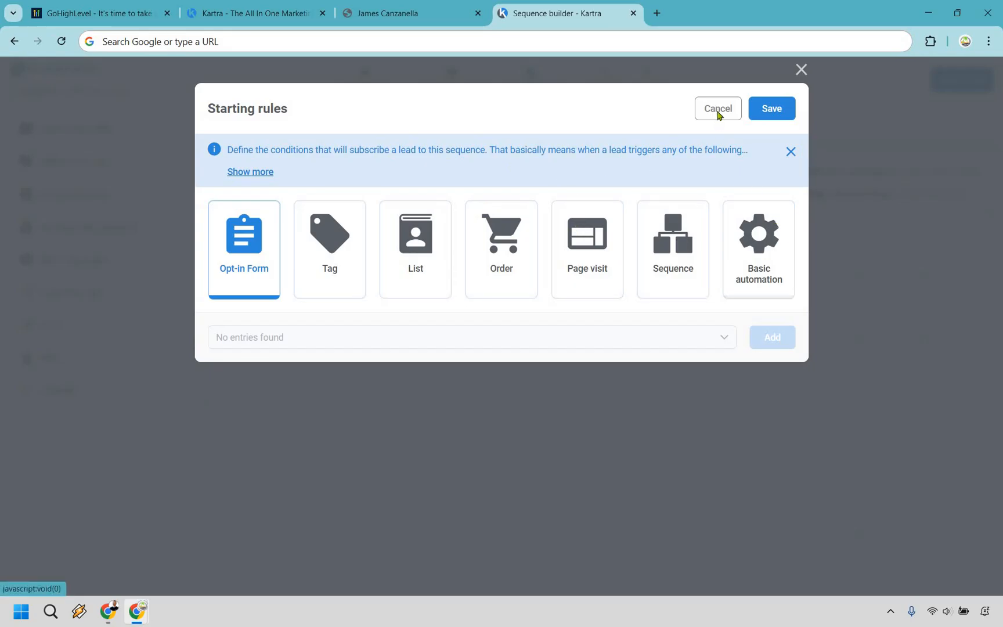
left_click(717, 109)
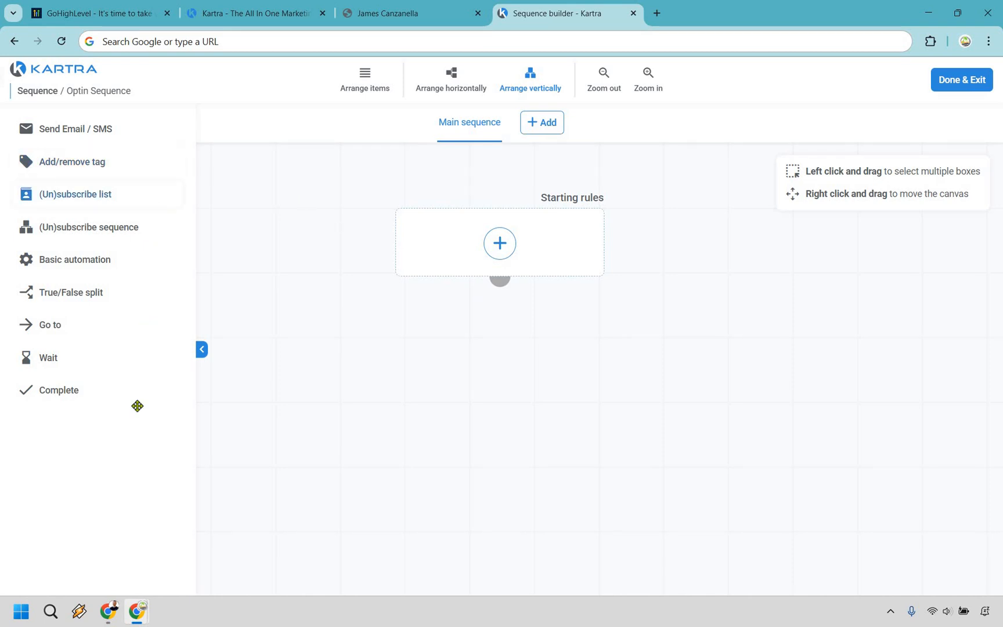
left_click(401, 13)
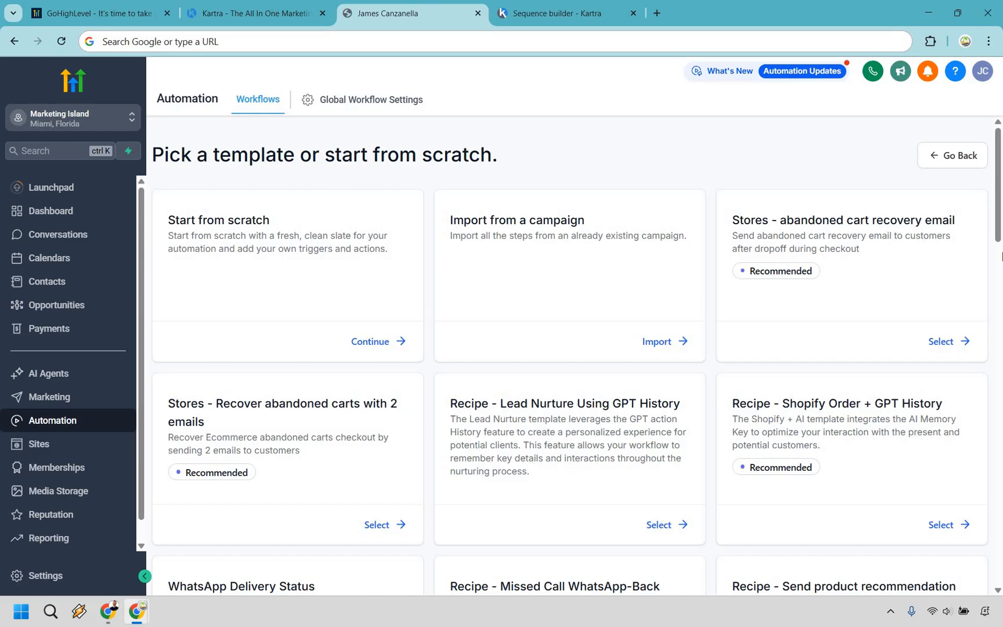
Step: View GoHighLevel's Membership course builder, then switch to Kartra's membership builder for comparison
left_click(57, 468)
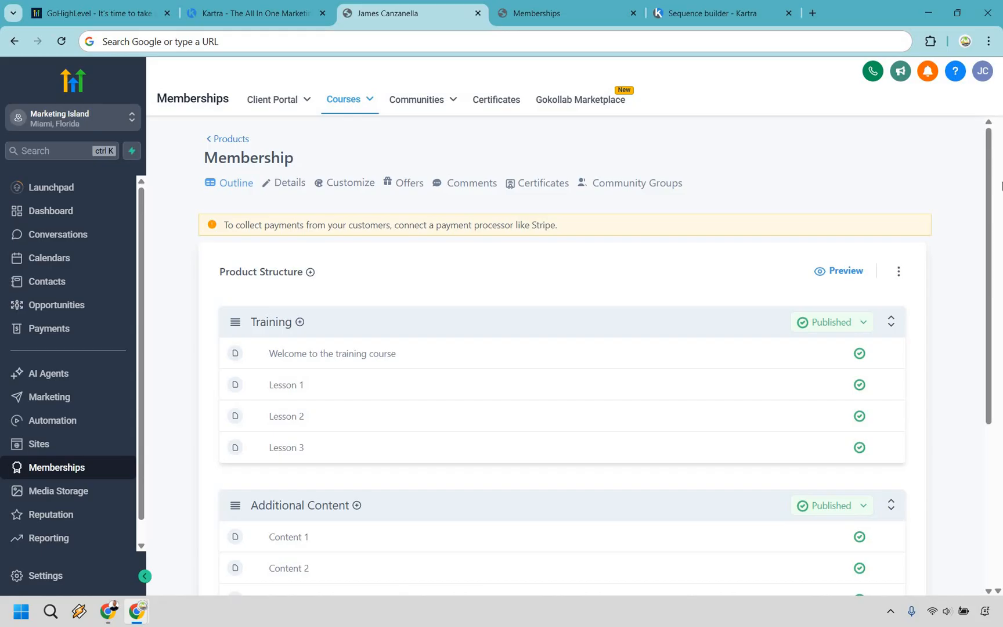
mouse_move(846, 130)
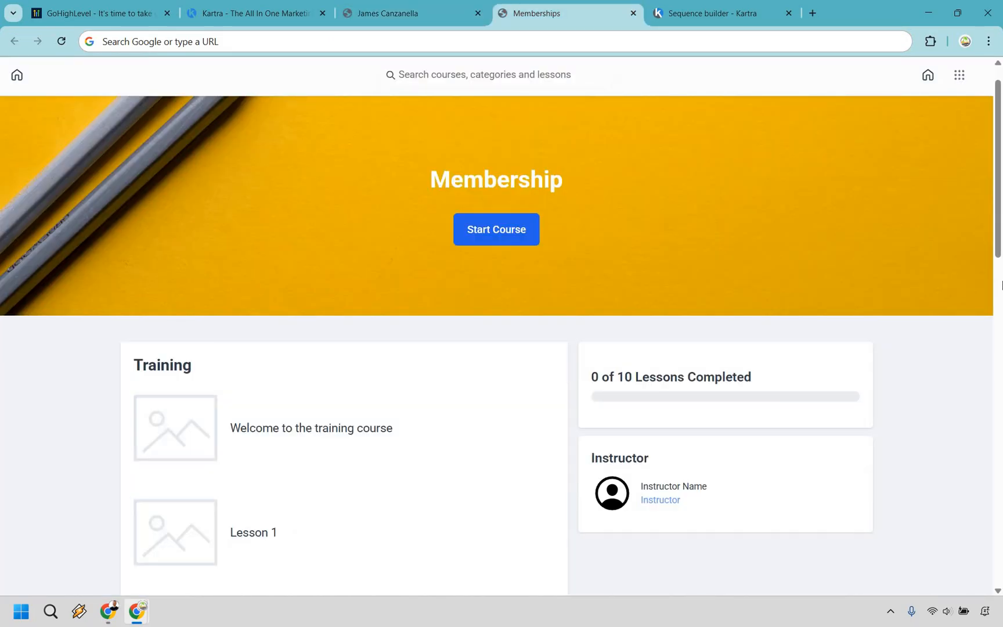
mouse_move(457, 65)
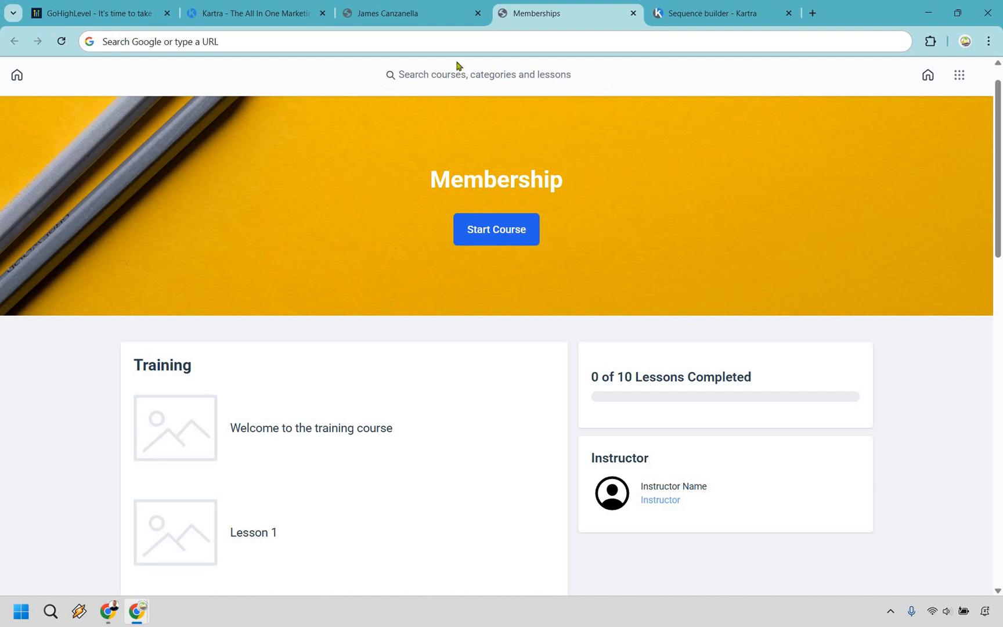
left_click(719, 13)
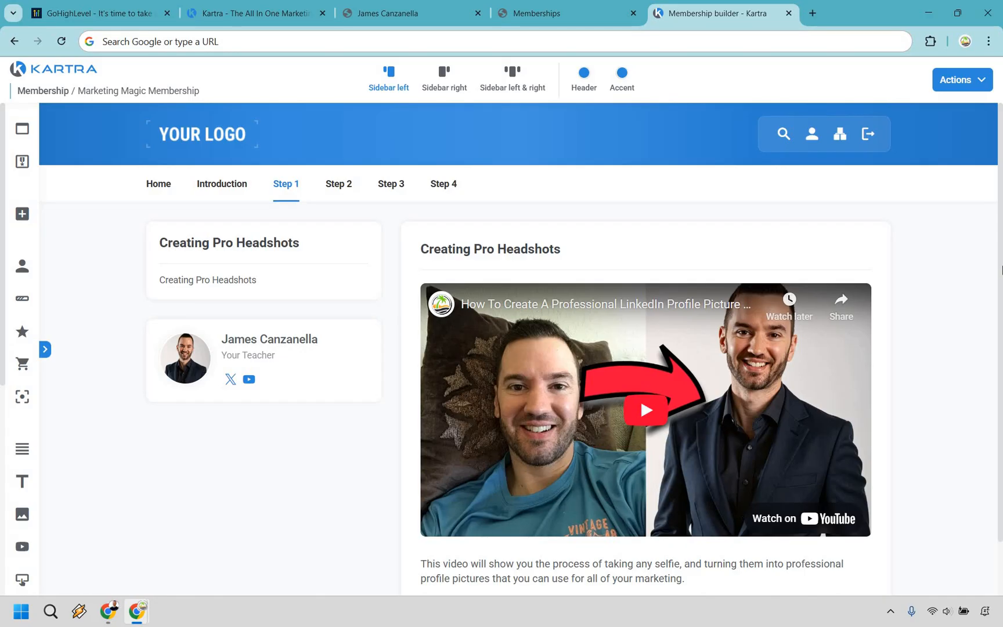
mouse_move(473, 397)
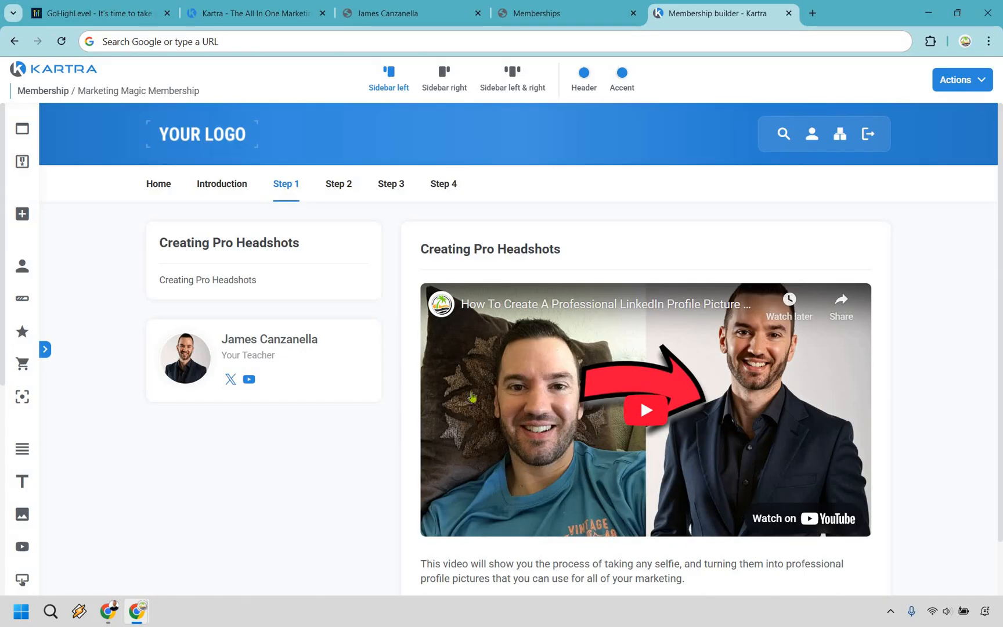
mouse_move(541, 227)
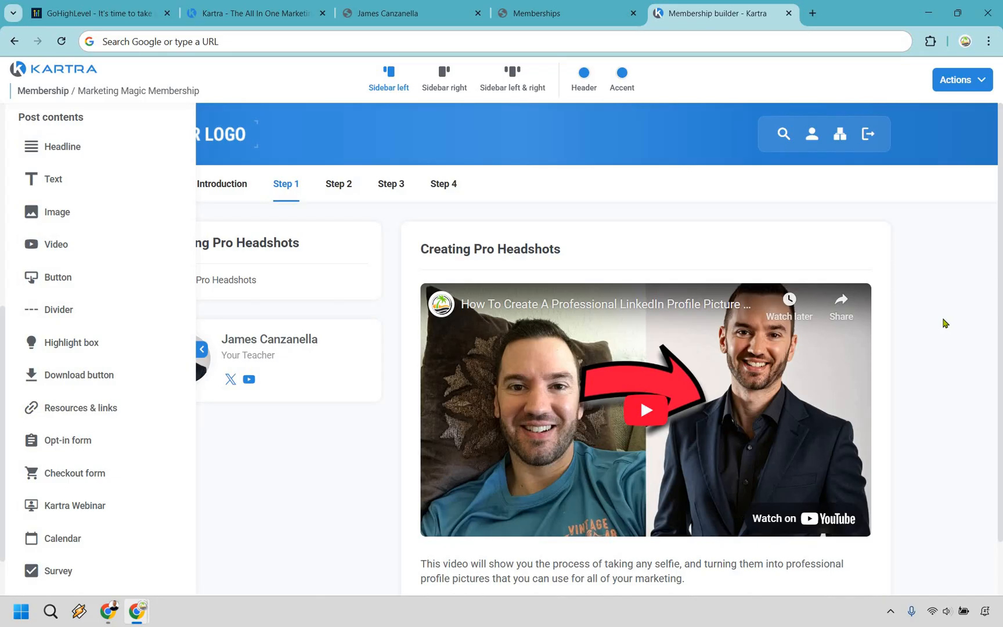
Step: Leave the Marketing Magic Membership lesson and bring up Kartra's partner pricing page
left_click(93, 12)
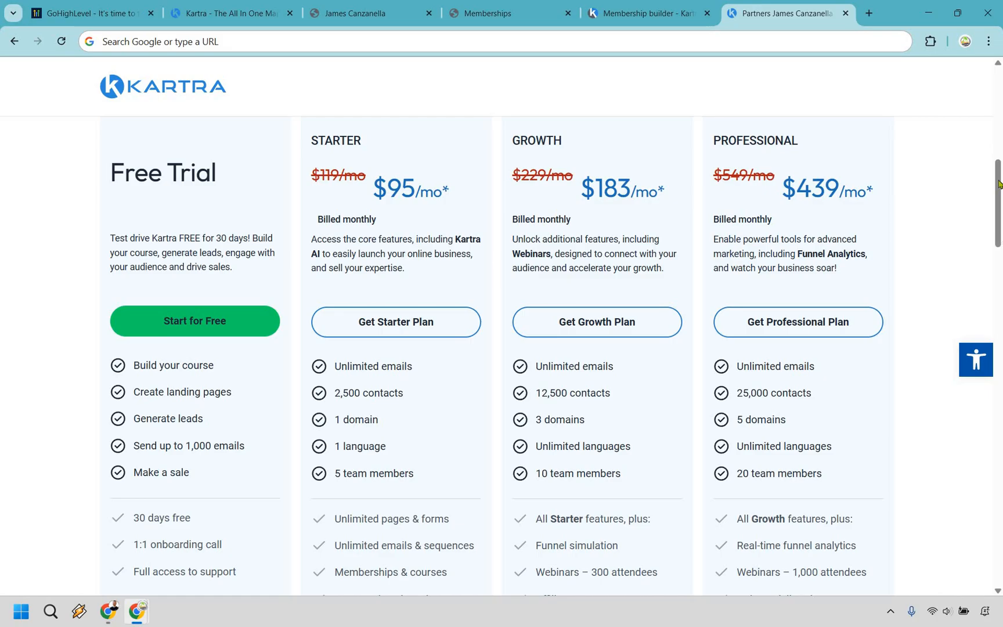
Step: Scroll through Kartra's Starter, Growth and Professional plan features, then switch to GoHighLevel pricing
scroll("down", 3)
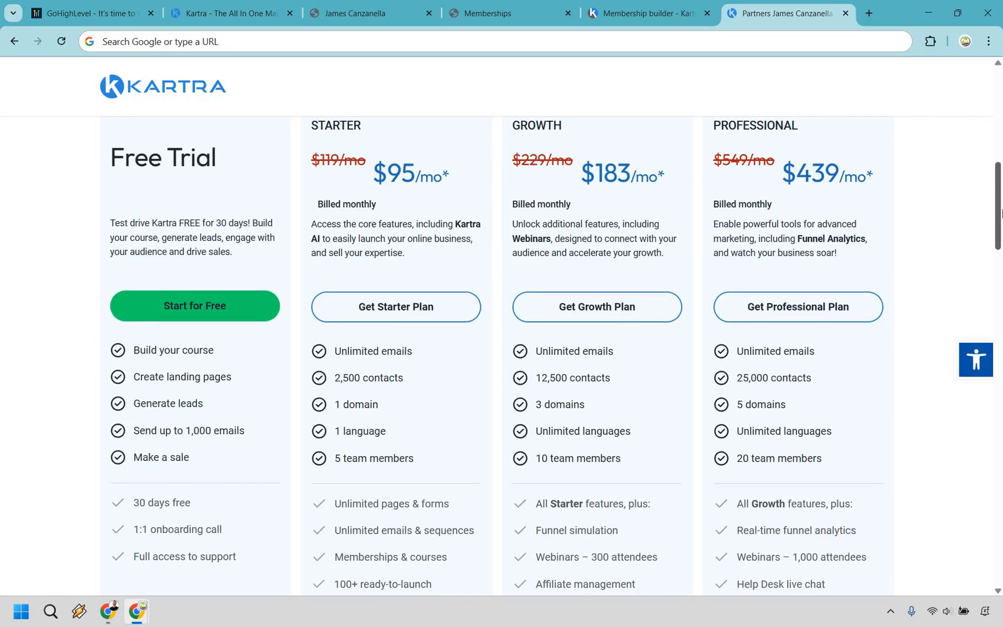
scroll("down", 3)
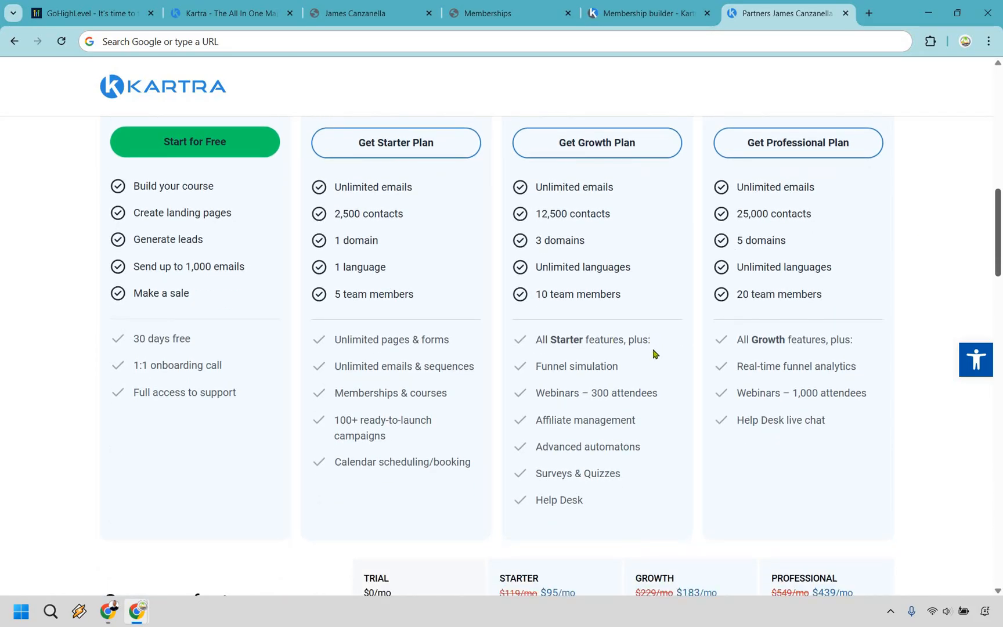
mouse_move(671, 395)
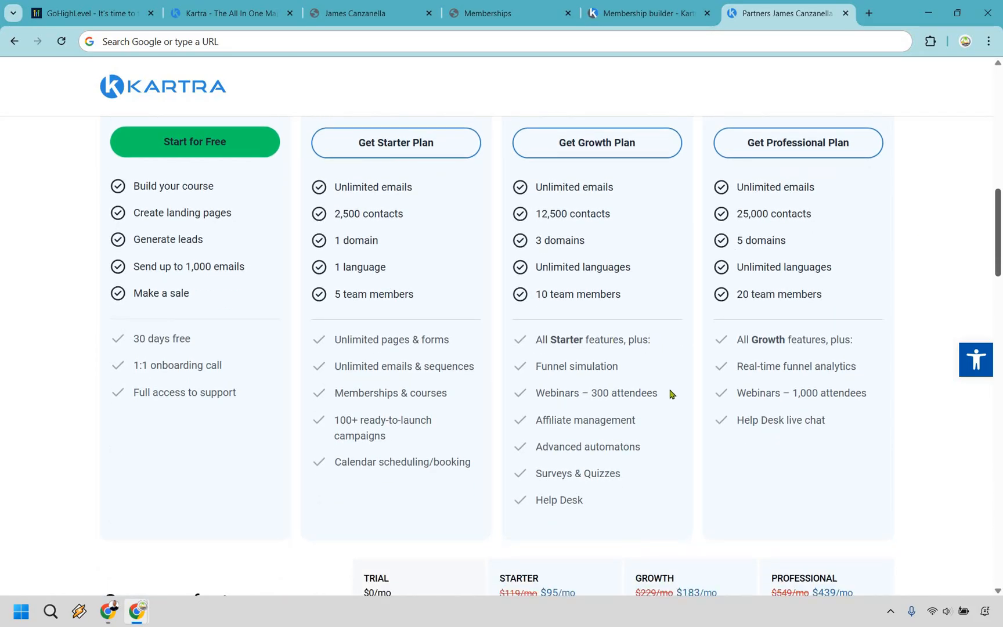
mouse_move(654, 424)
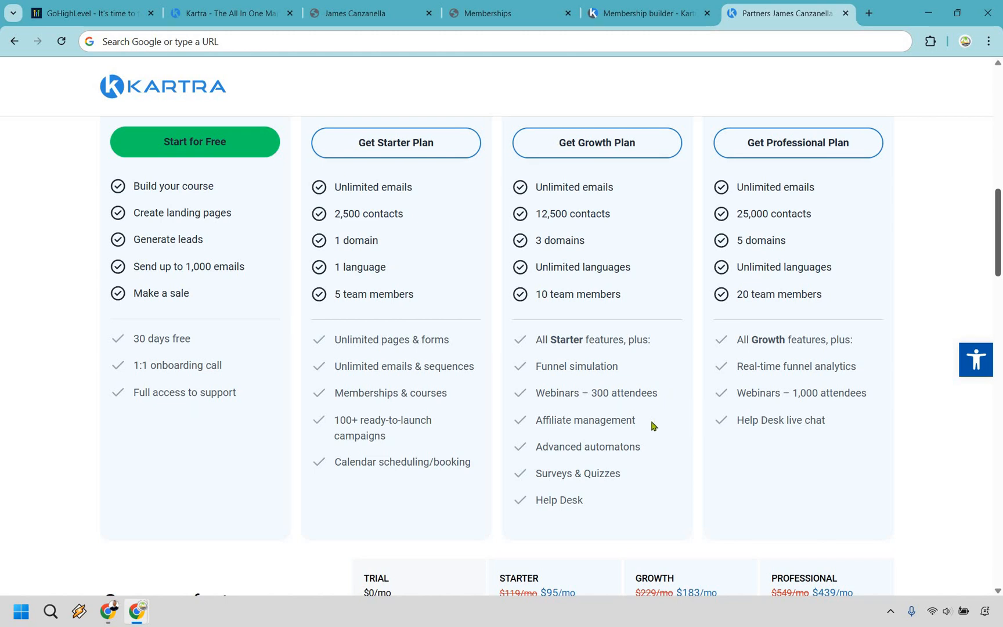
mouse_move(642, 479)
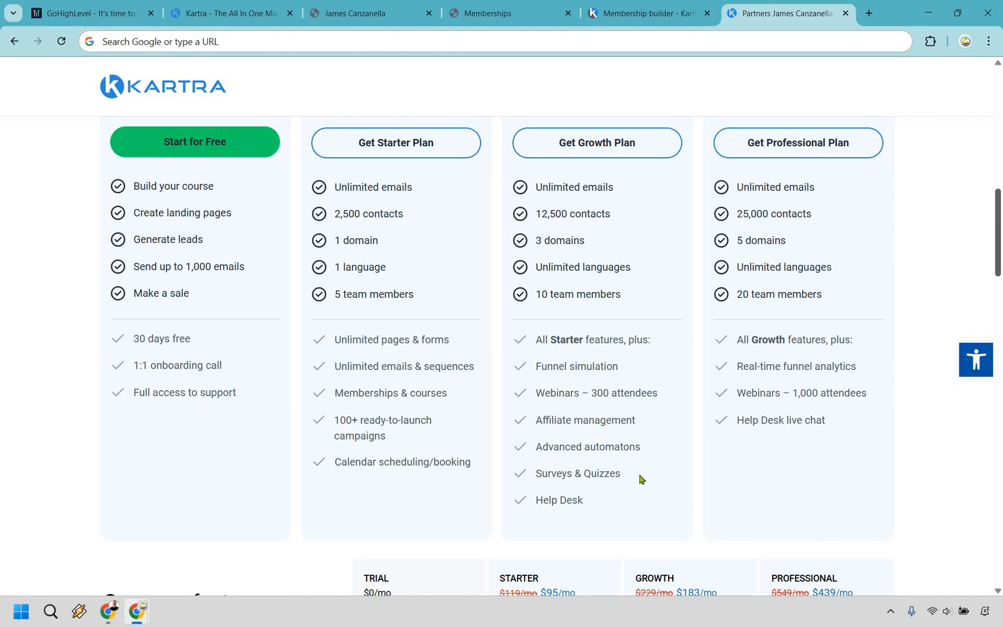
mouse_move(613, 508)
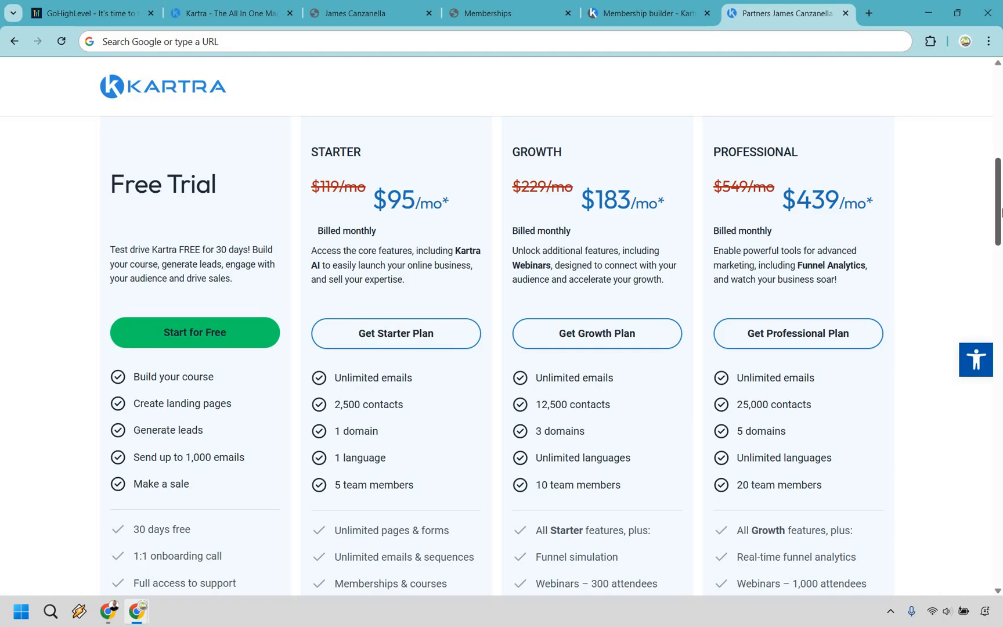
left_click(87, 13)
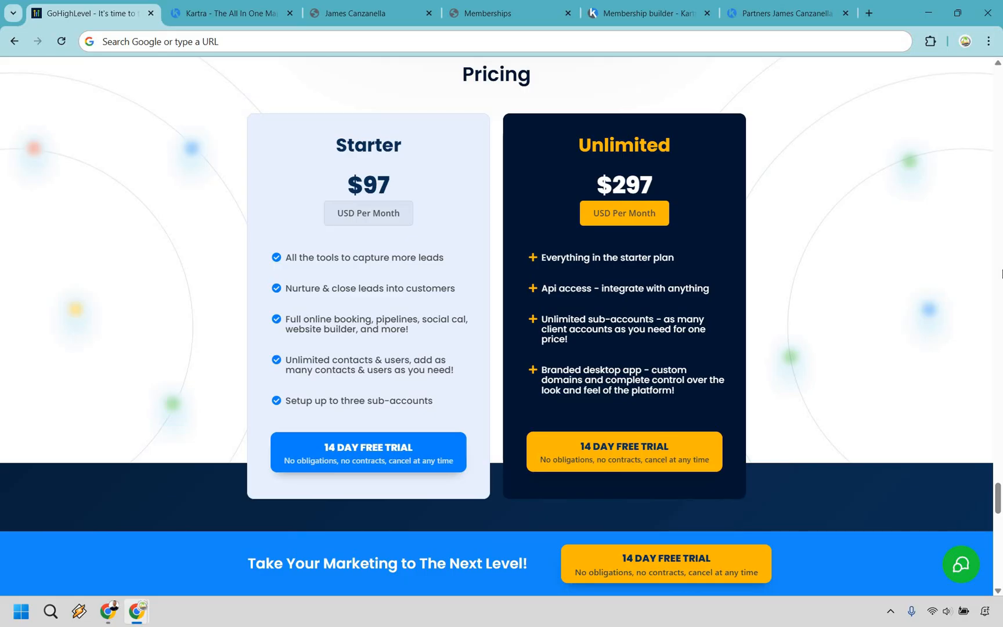
mouse_move(1001, 420)
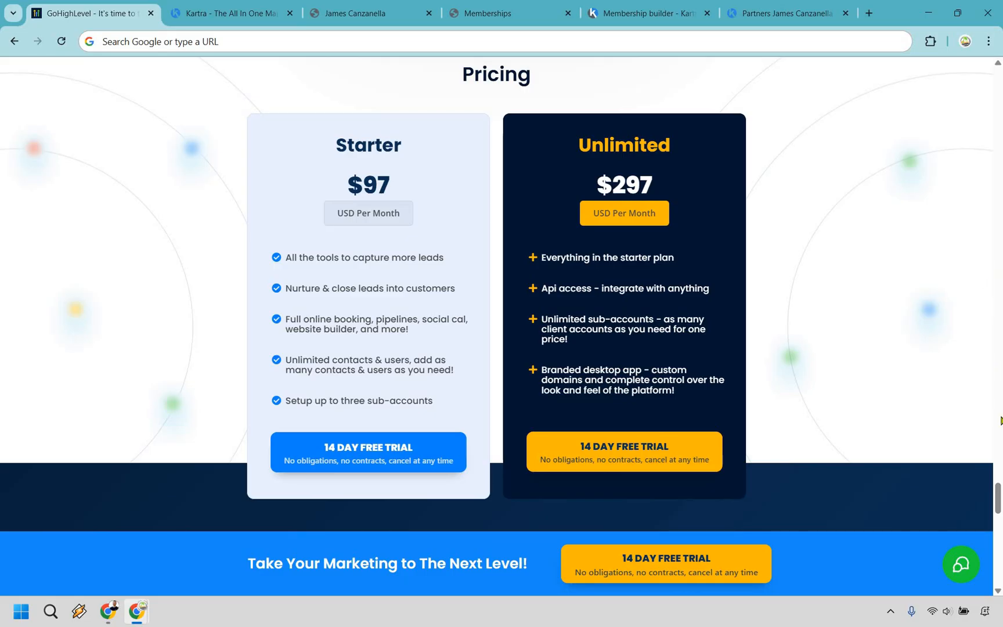
Step: Scroll from the Starter $97 and Unlimited $297 cards back to the homepage top
scroll("up", 3)
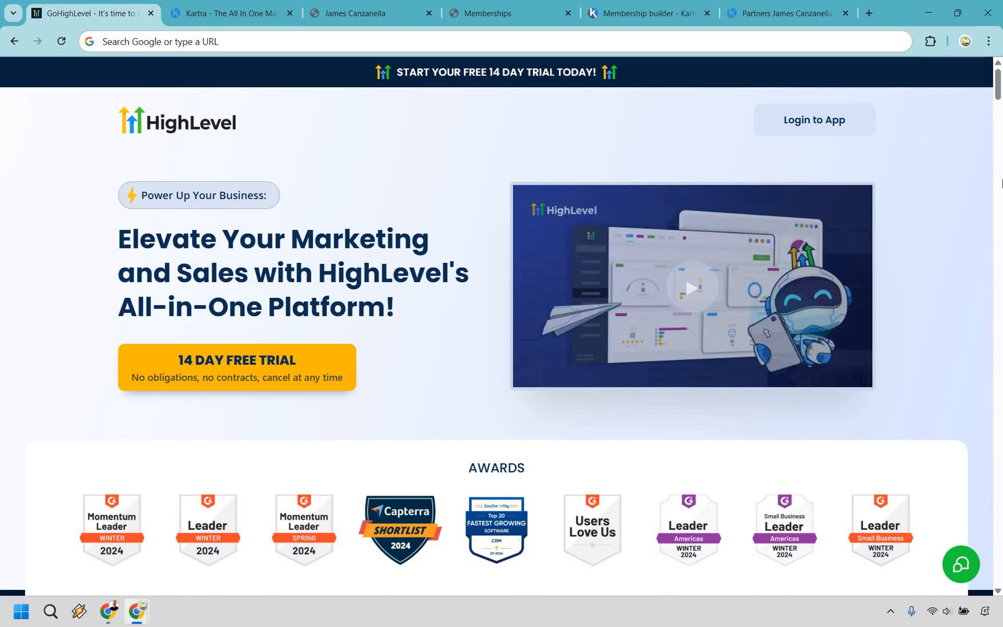
left_click(224, 13)
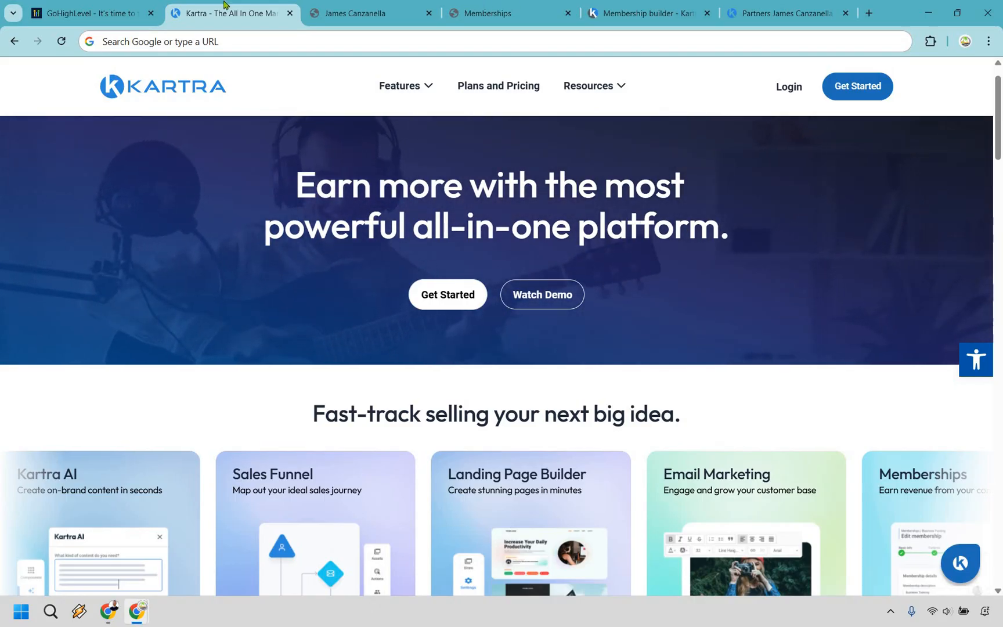
left_click(87, 13)
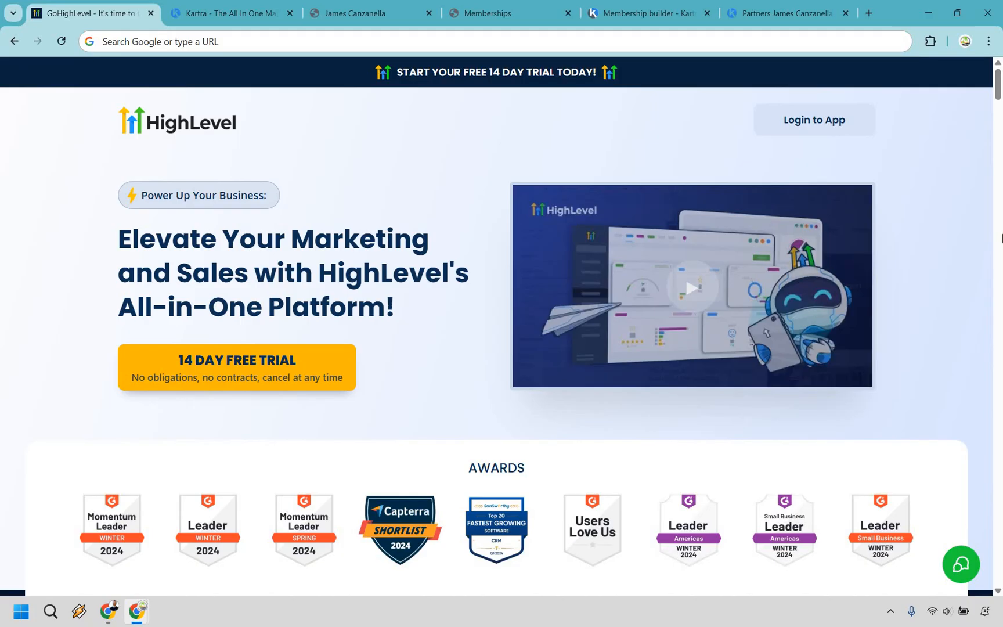
left_click(789, 13)
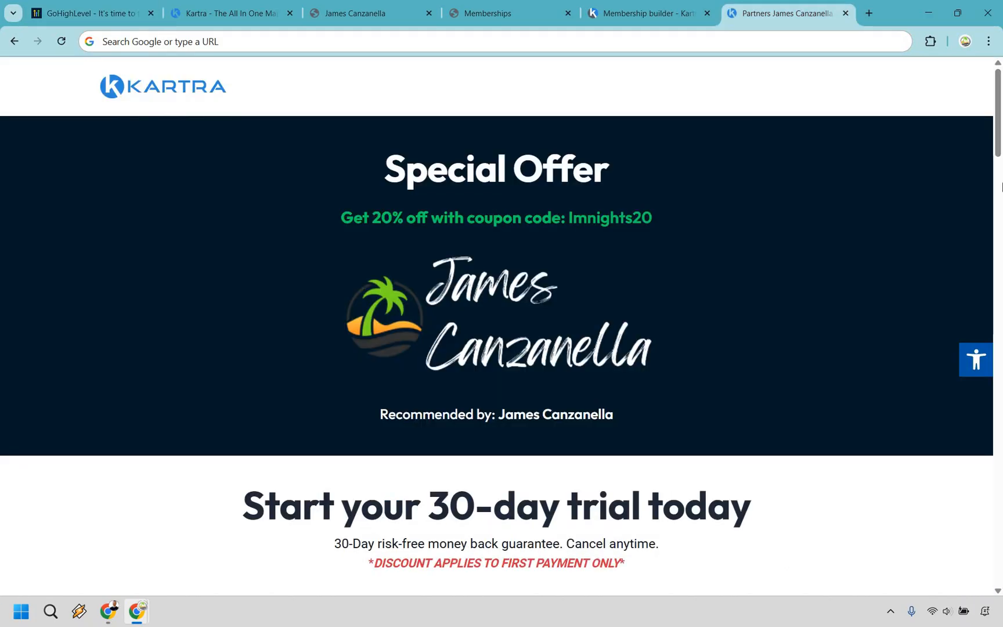
left_click(87, 11)
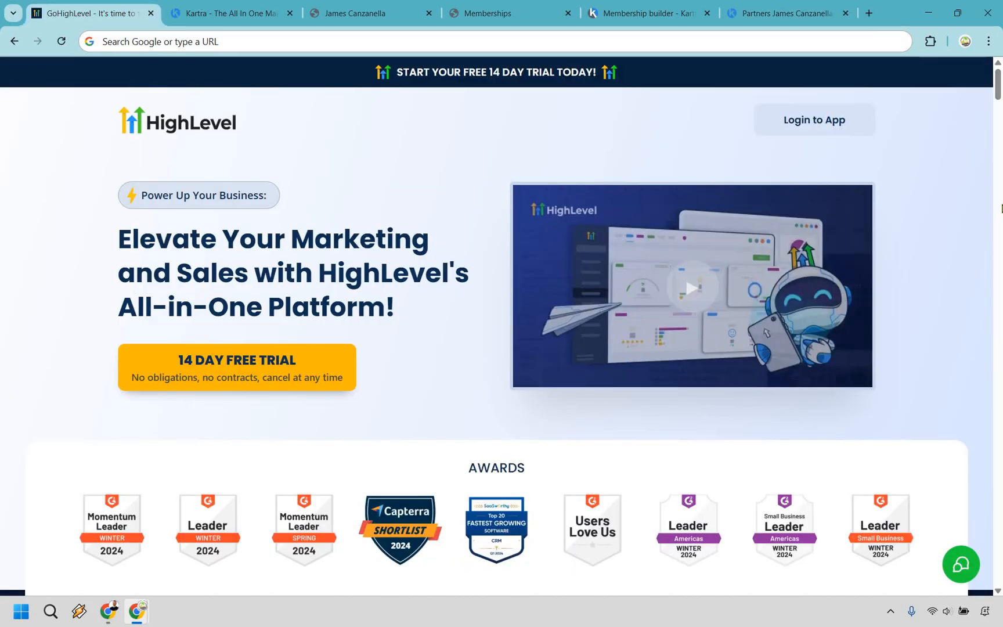